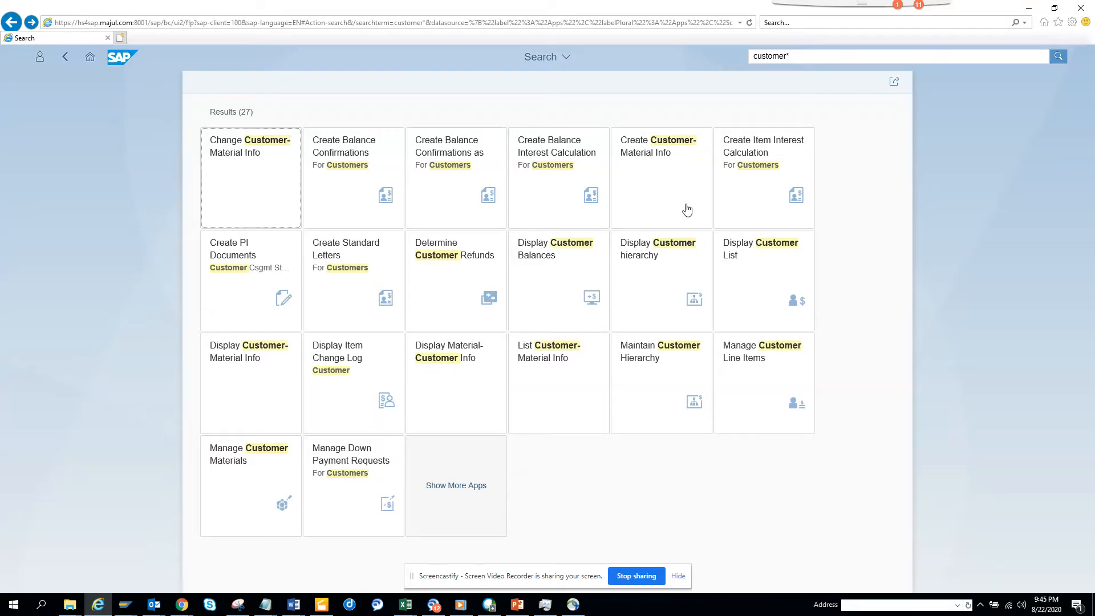
pyautogui.moveTo(562, 289)
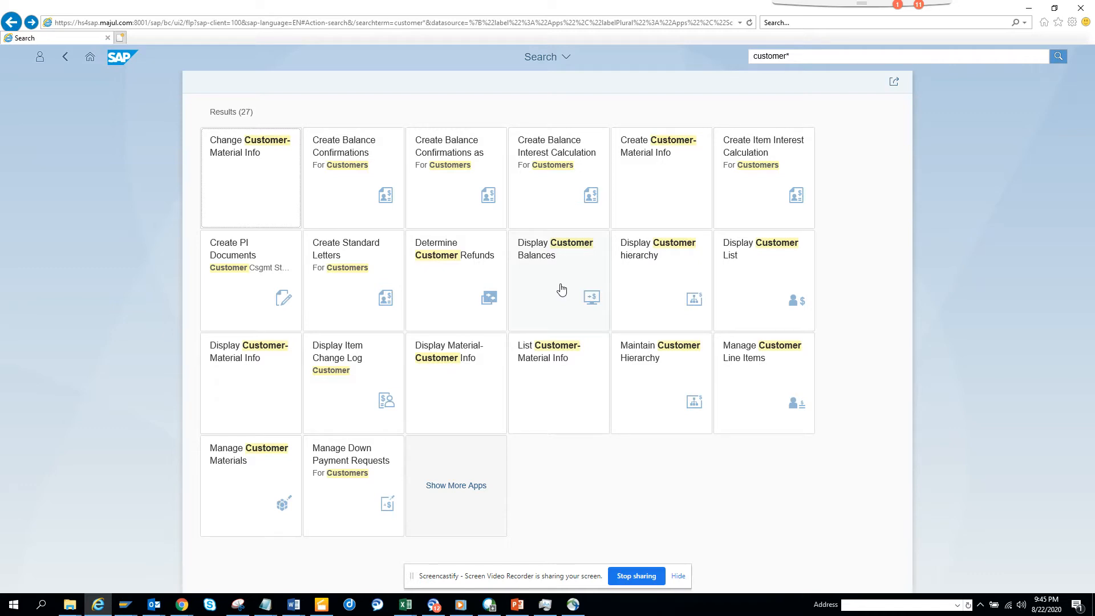
pyautogui.moveTo(570, 274)
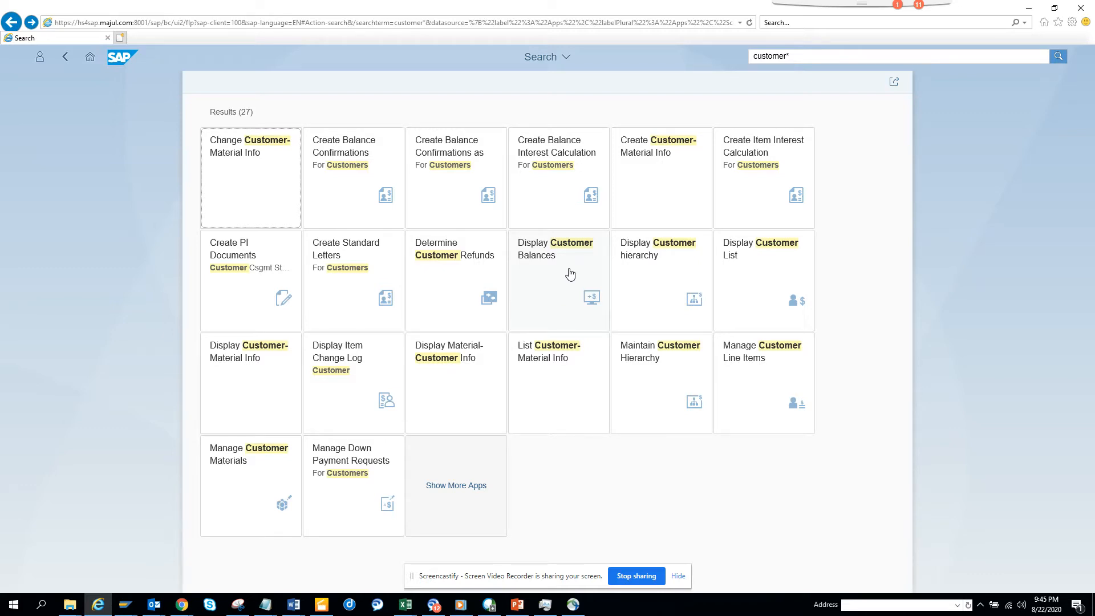
# Open the Display Customer Balances app from the customer* search results.
pyautogui.click(559, 279)
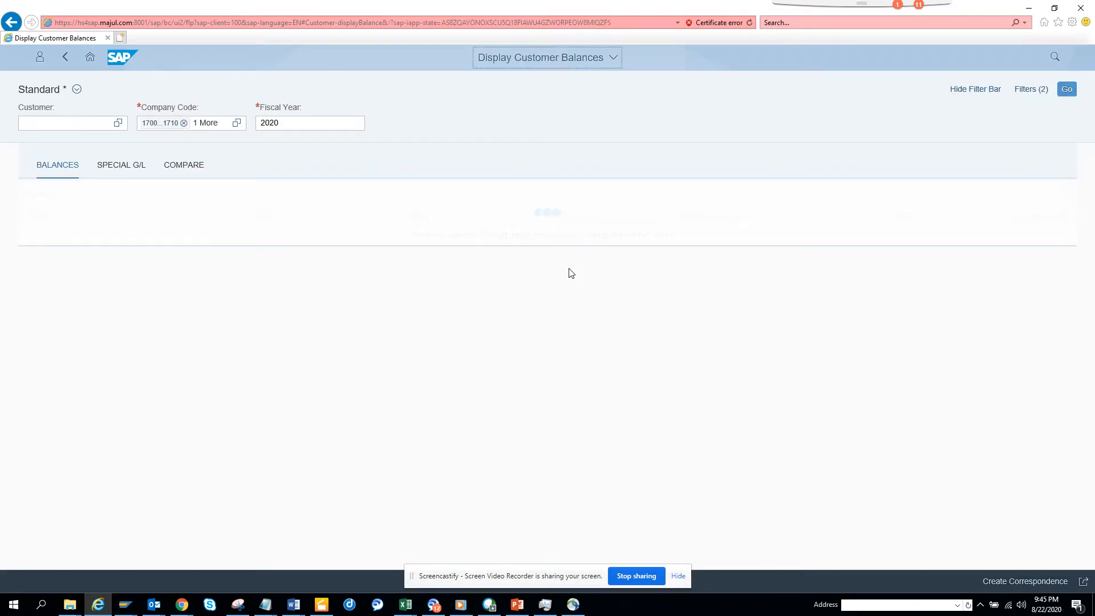
# Show the fiscal year 2020 period balances, totaling -989.90 USD.
pyautogui.click(1065, 89)
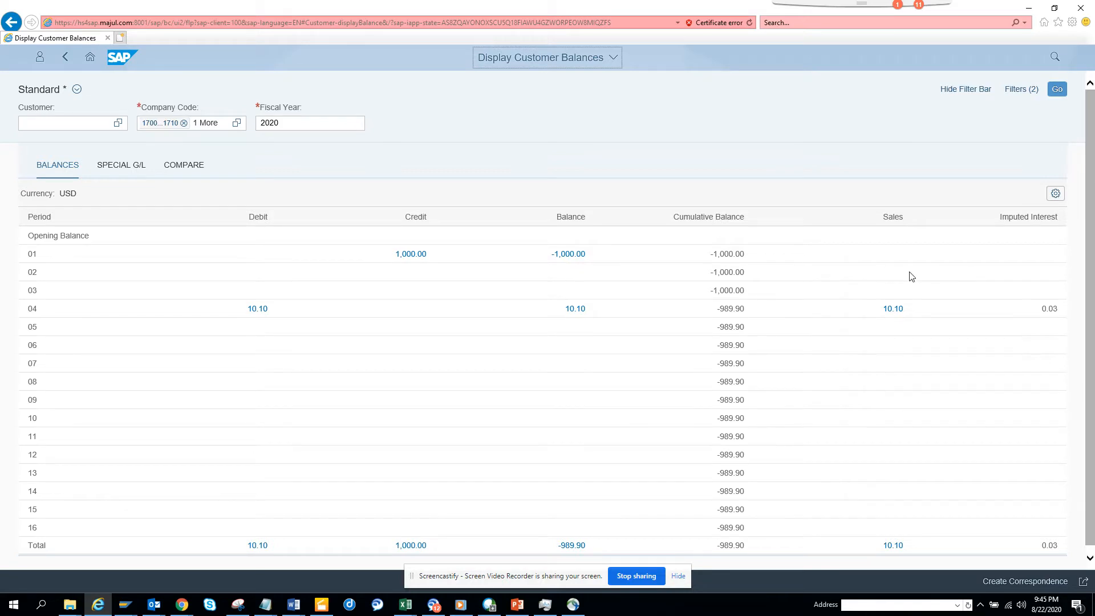
pyautogui.moveTo(1039, 381)
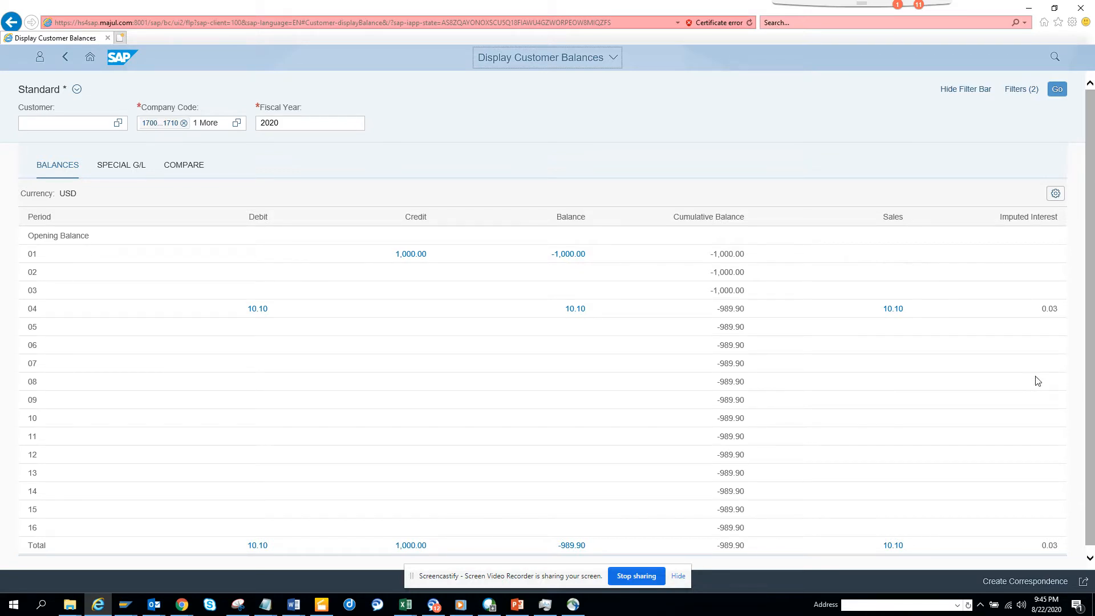
pyautogui.moveTo(1081, 559)
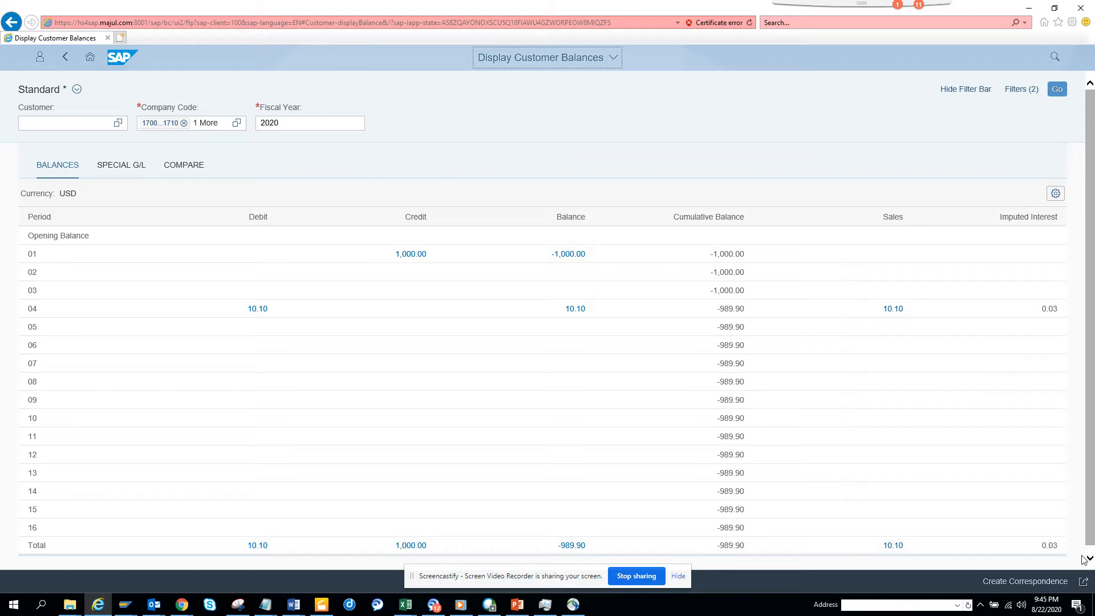
pyautogui.moveTo(1086, 583)
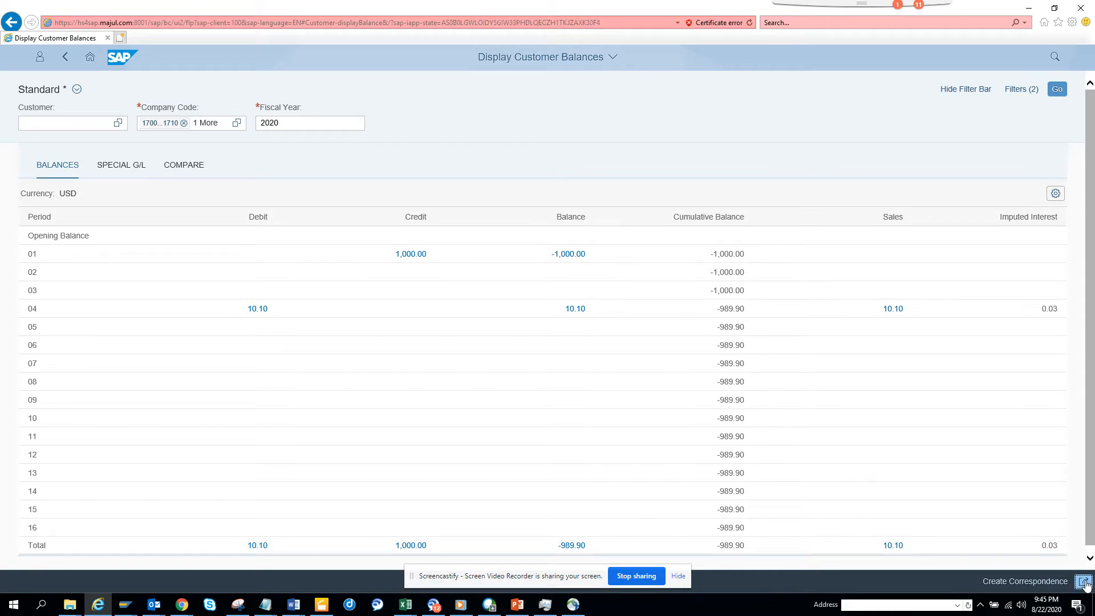
# Start saving the balances view as a tile titled 'My Customer Balances'.
pyautogui.click(1087, 581)
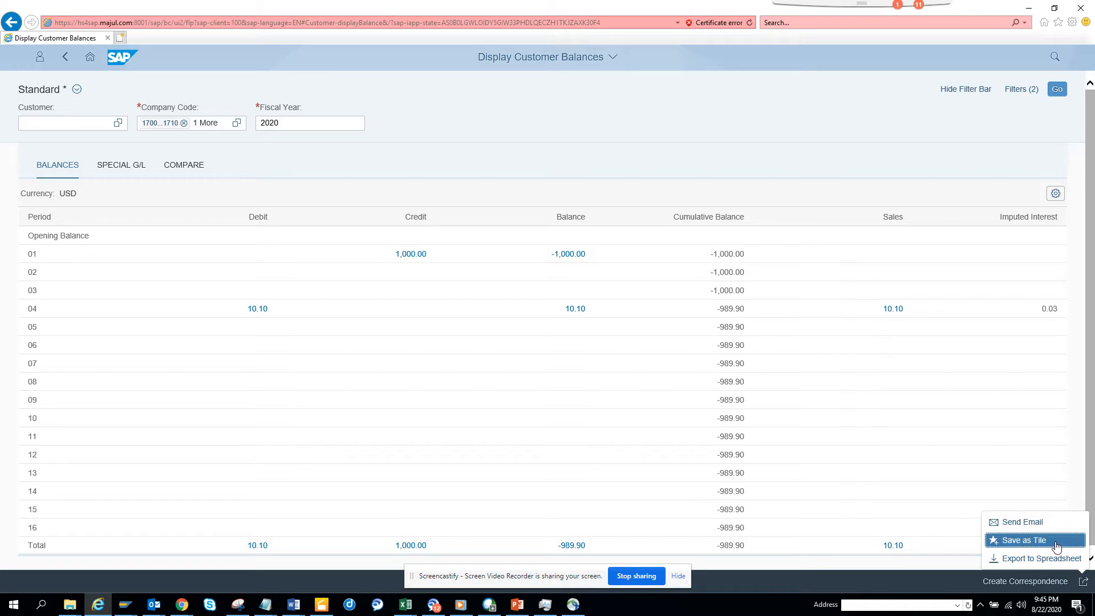
pyautogui.moveTo(1021, 544)
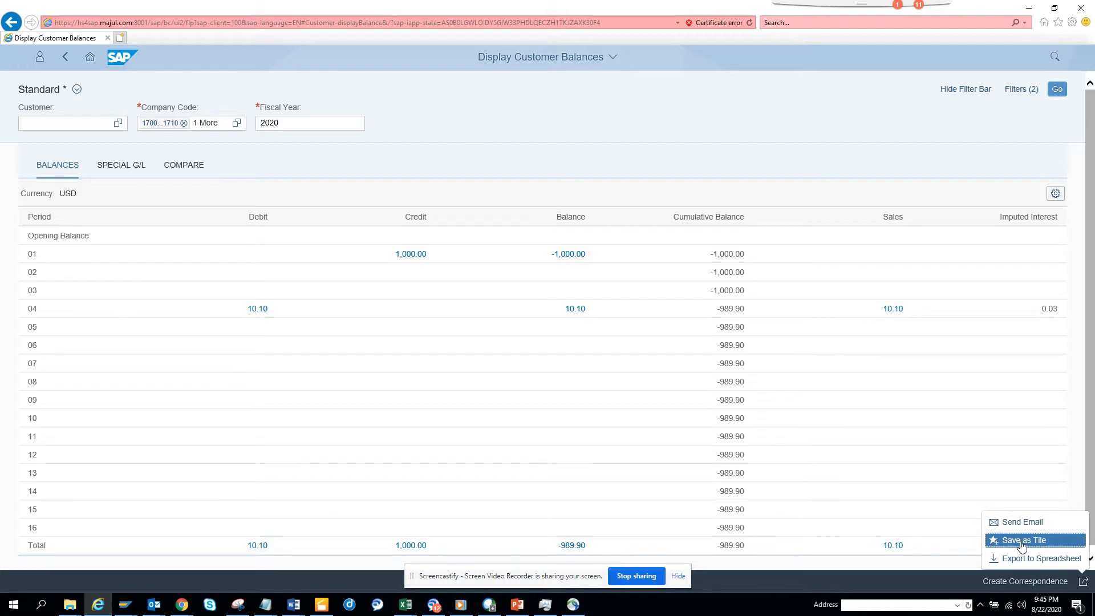
pyautogui.click(1023, 540)
pyautogui.write('My Customer Balances')
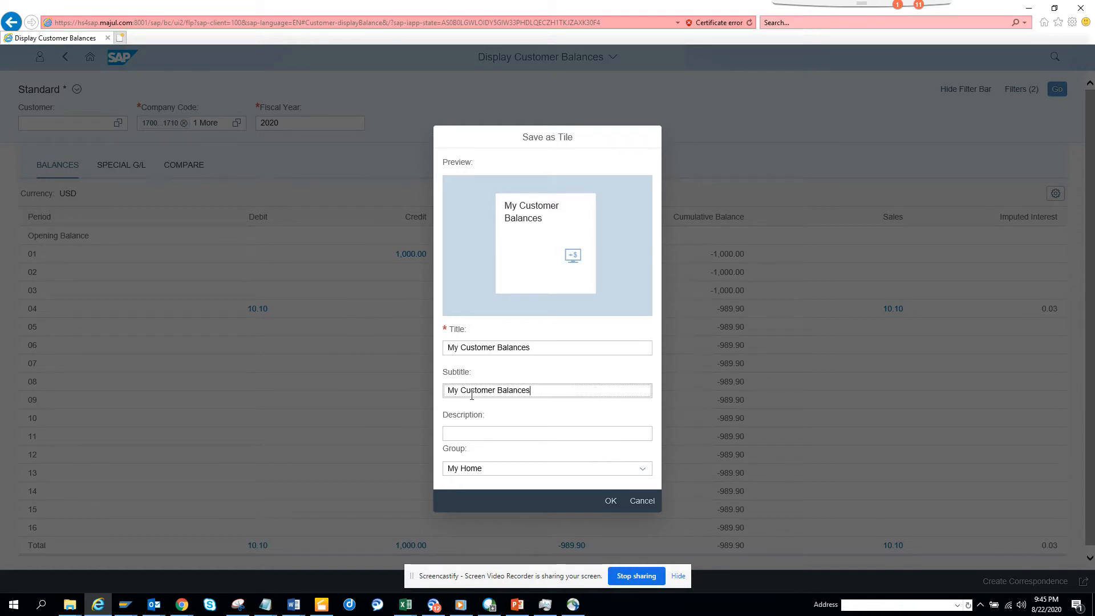
# Give the tile description FBL5N, keep group My Home, and confirm.
pyautogui.write('F')
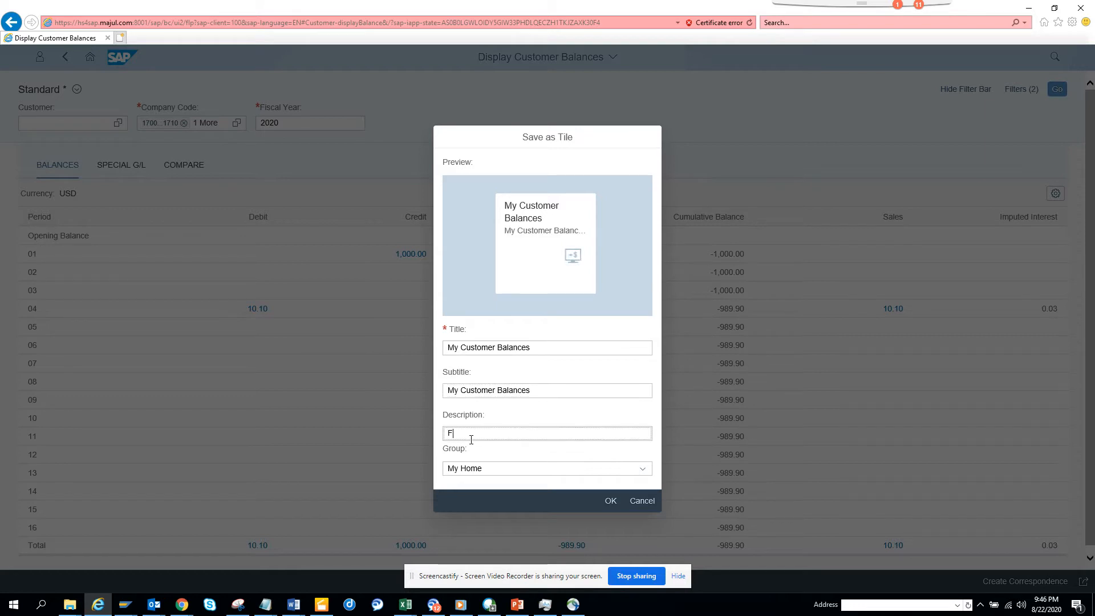
pyautogui.write('BL5N')
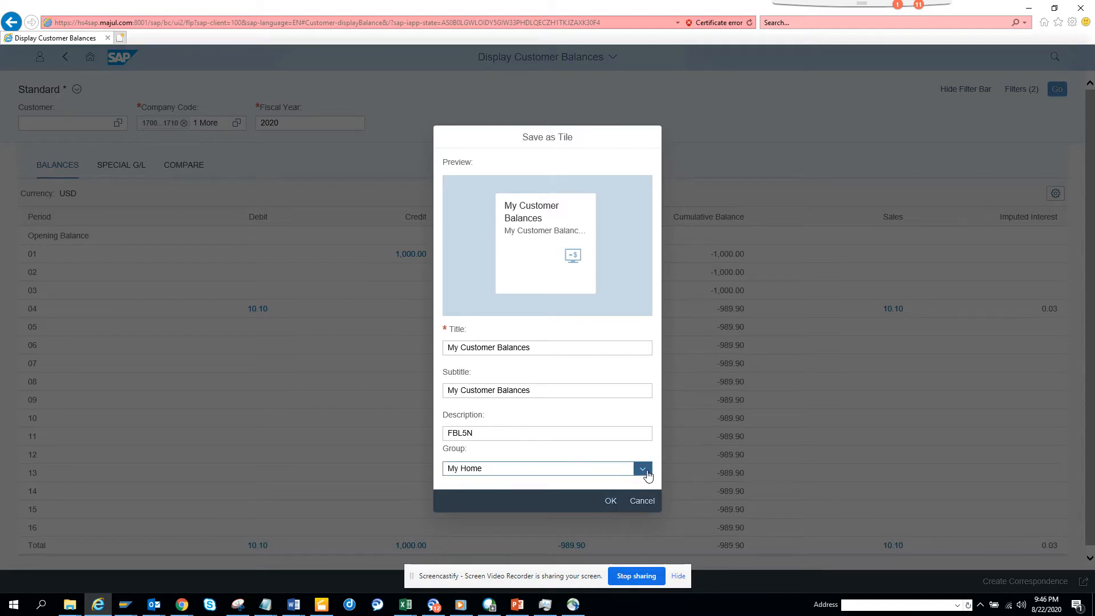
pyautogui.click(642, 468)
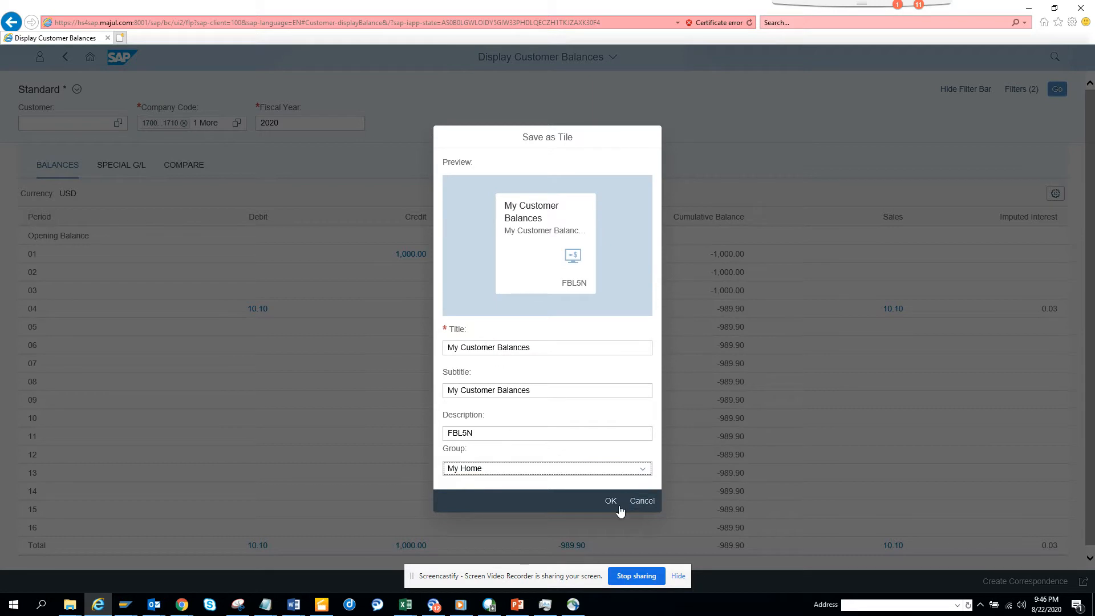
pyautogui.click(610, 500)
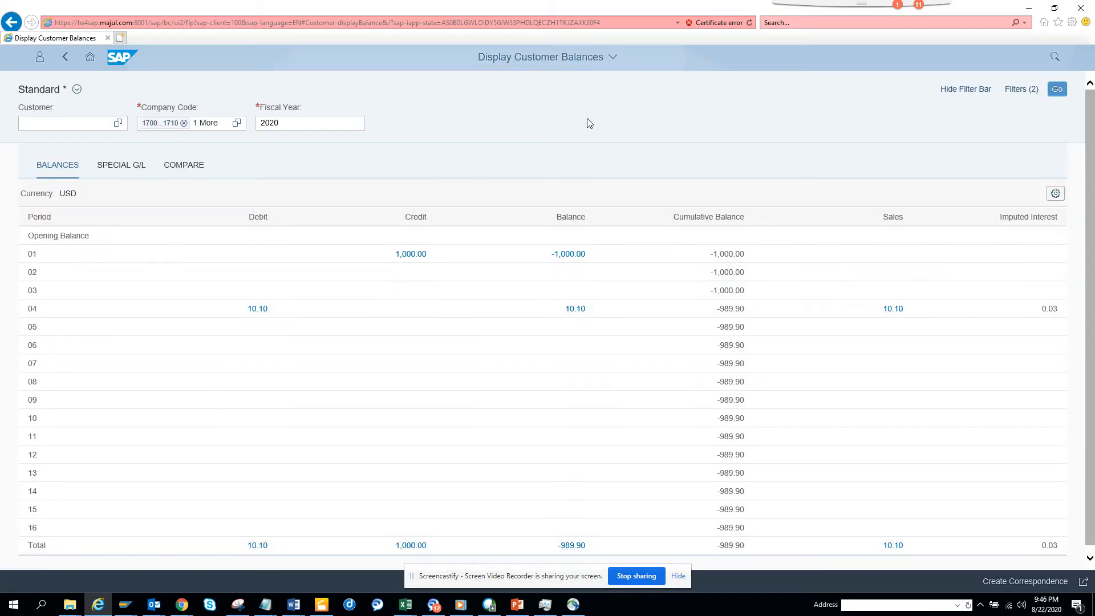
# Go back to the launchpad home page showing the new FBL5N tile.
pyautogui.click(90, 57)
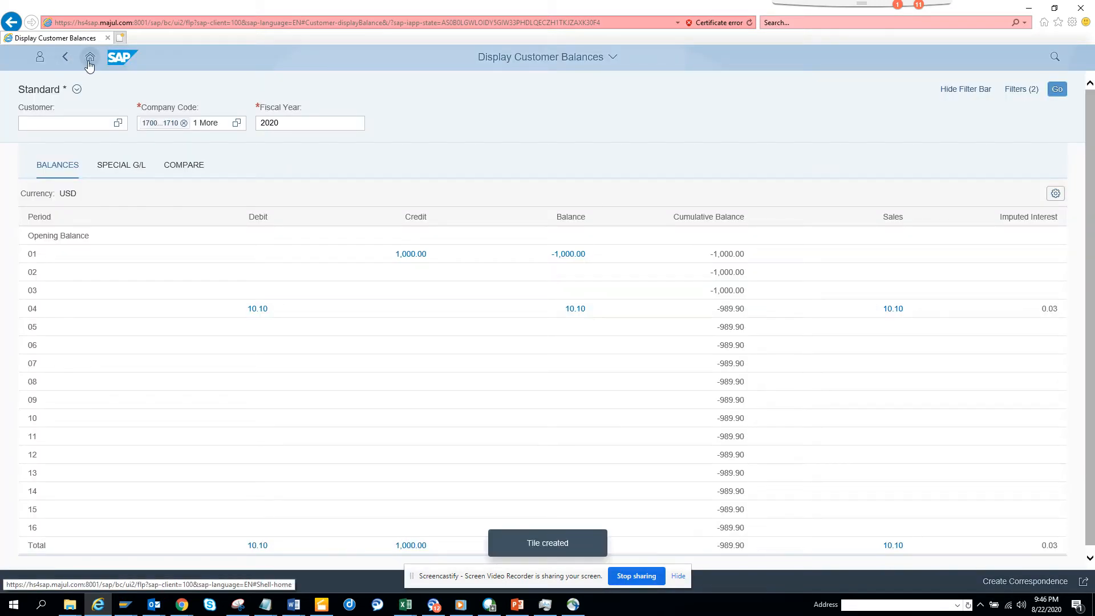
pyautogui.click(90, 56)
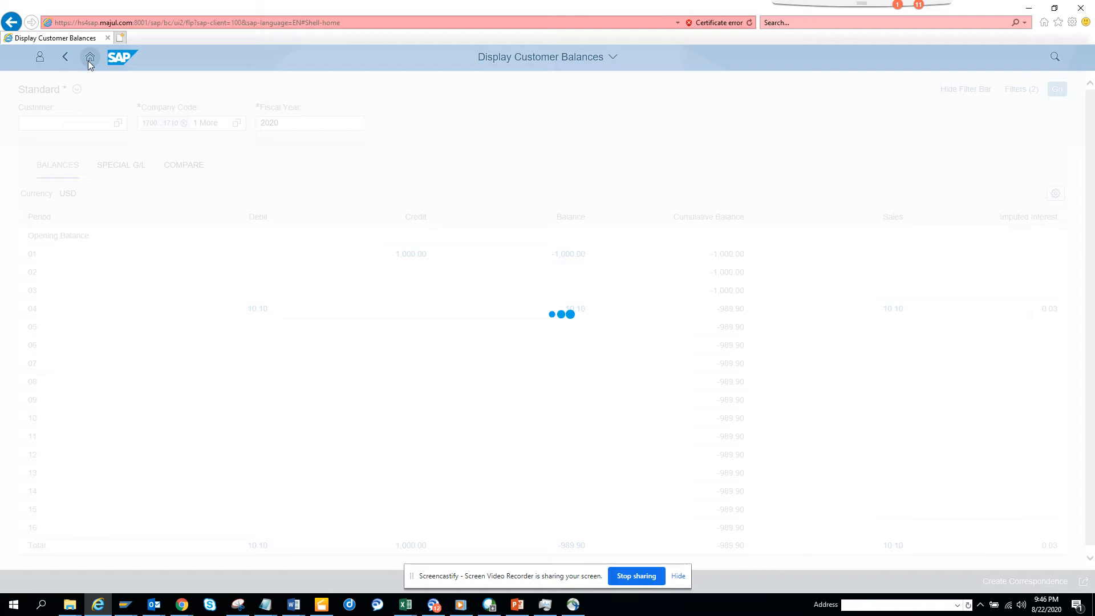
pyautogui.moveTo(89, 57)
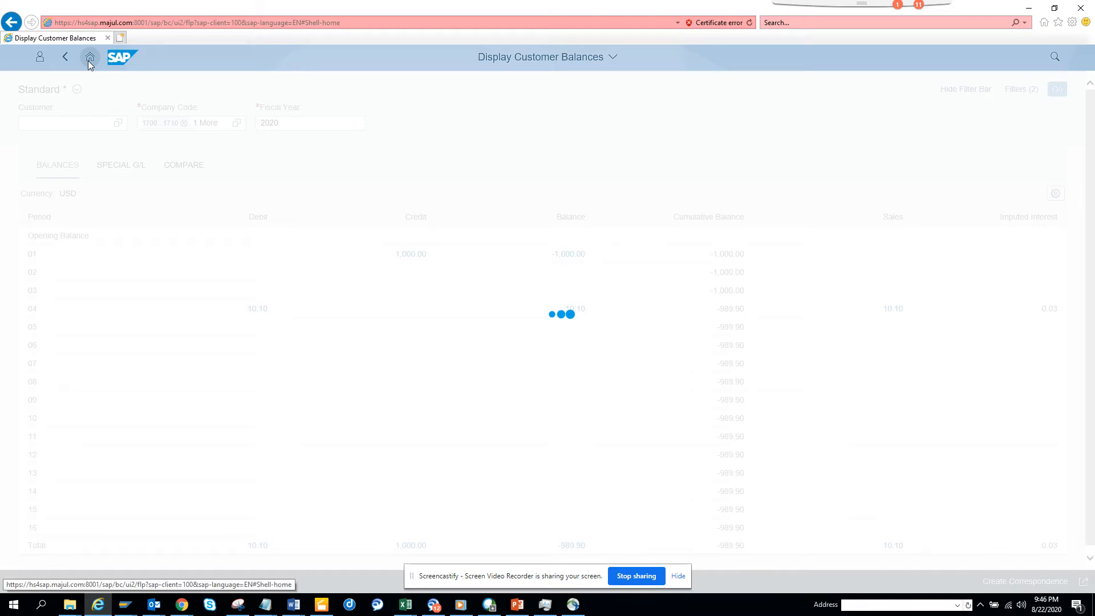
pyautogui.click(89, 56)
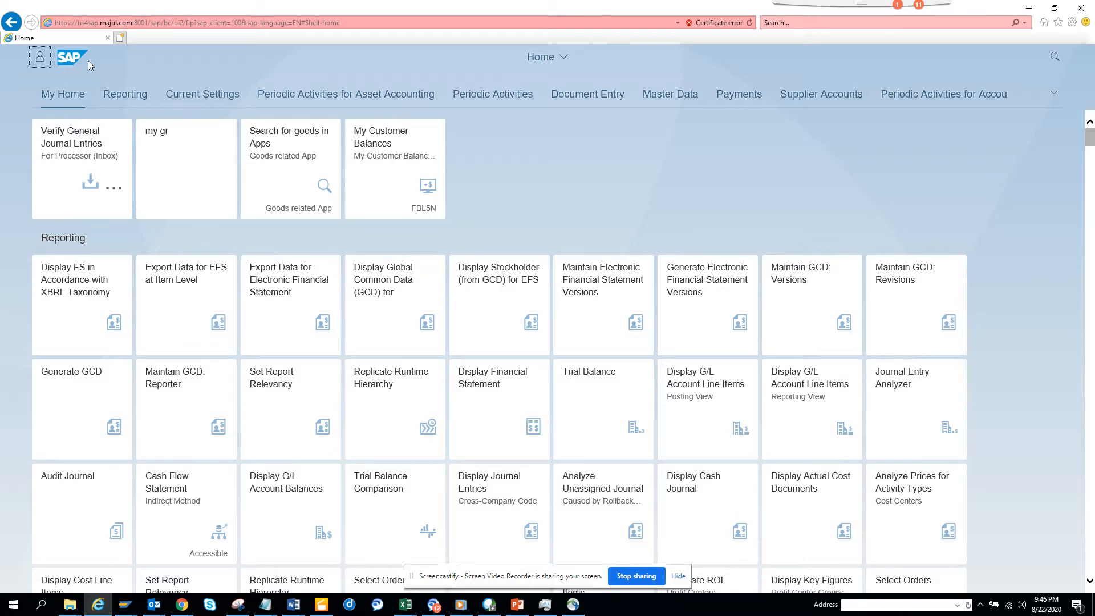
pyautogui.moveTo(576, 172)
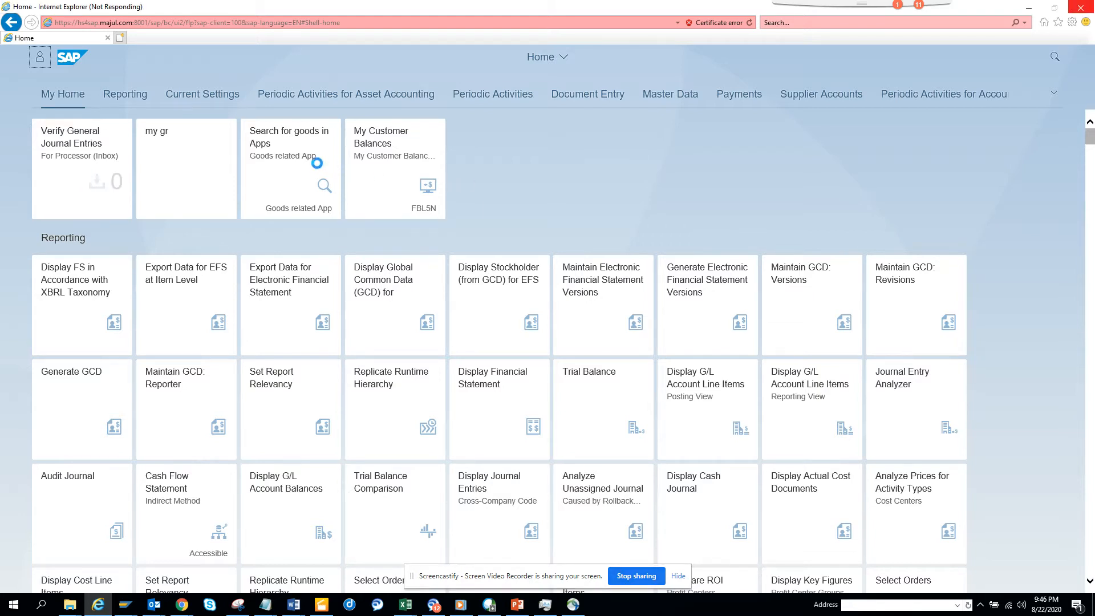
pyautogui.moveTo(220, 177)
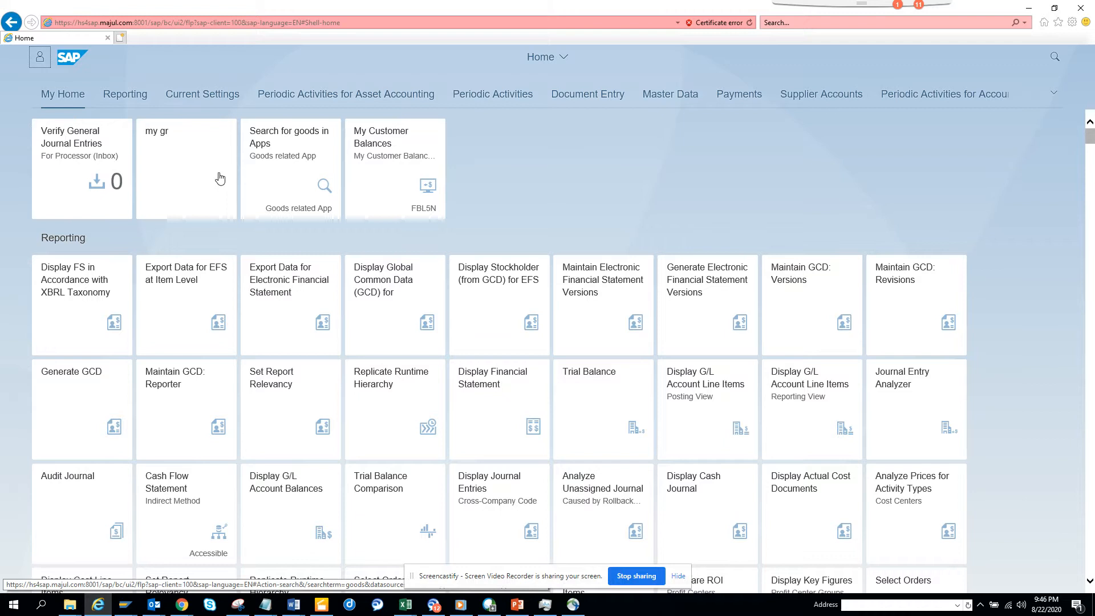
pyautogui.moveTo(399, 169)
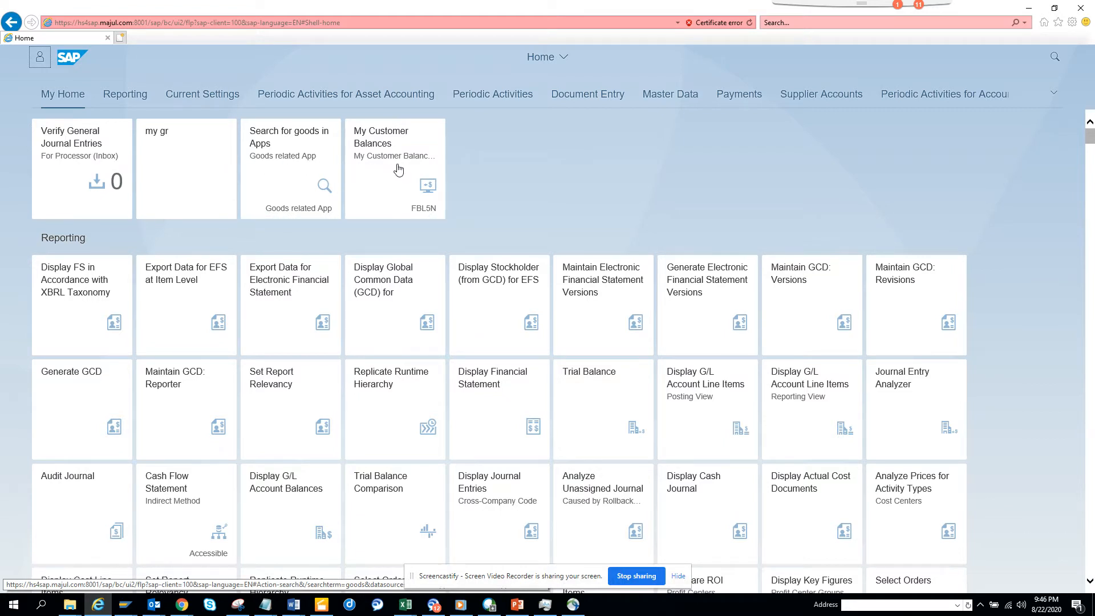
pyautogui.moveTo(899, 186)
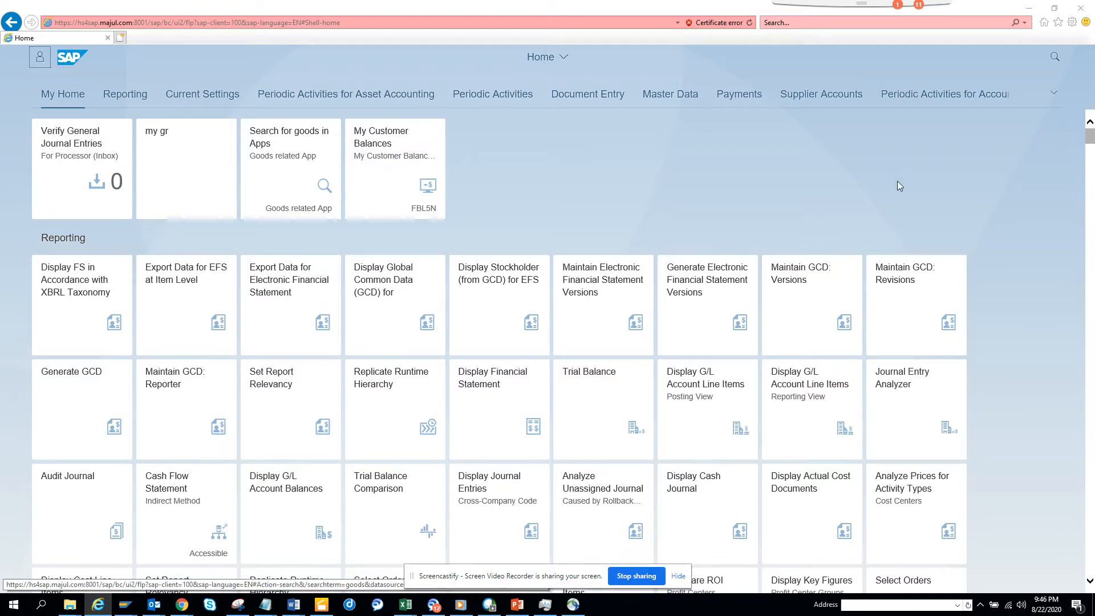
pyautogui.moveTo(1079, 338)
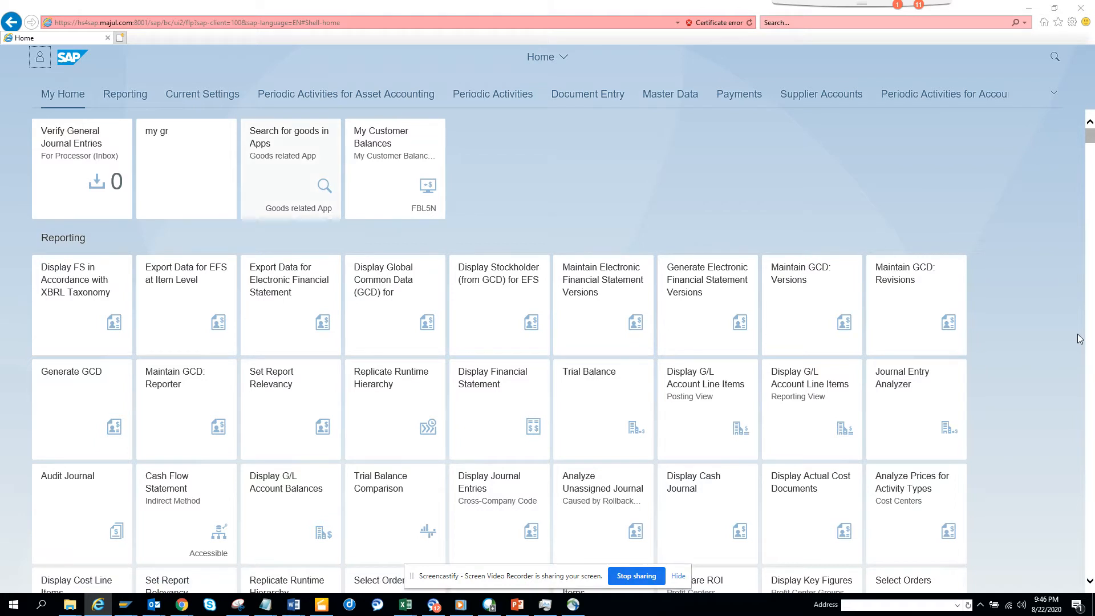
pyautogui.moveTo(393, 175)
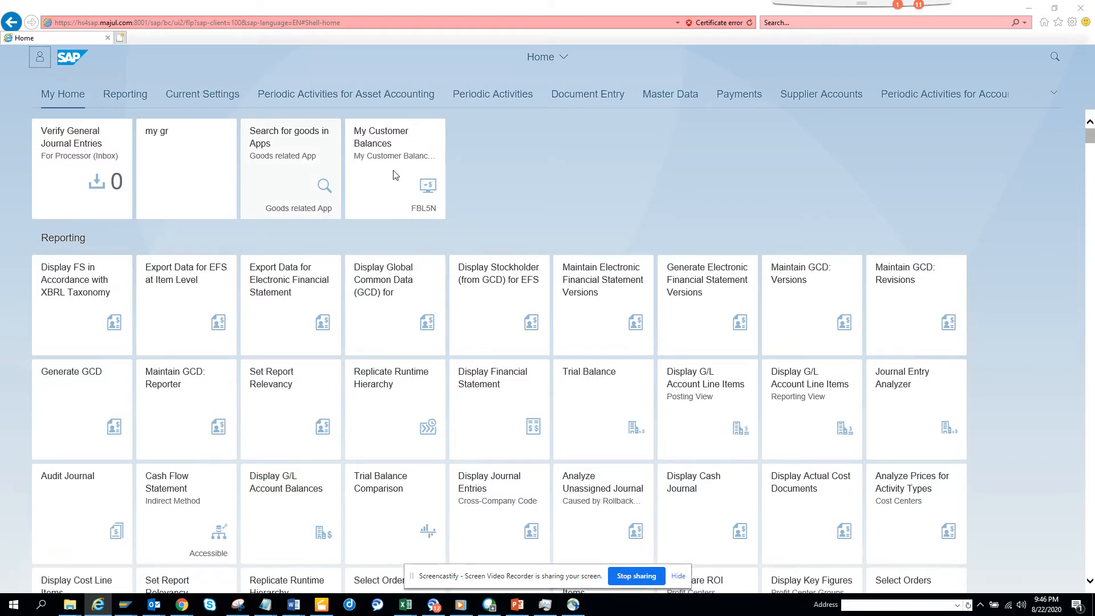
pyautogui.moveTo(382, 159)
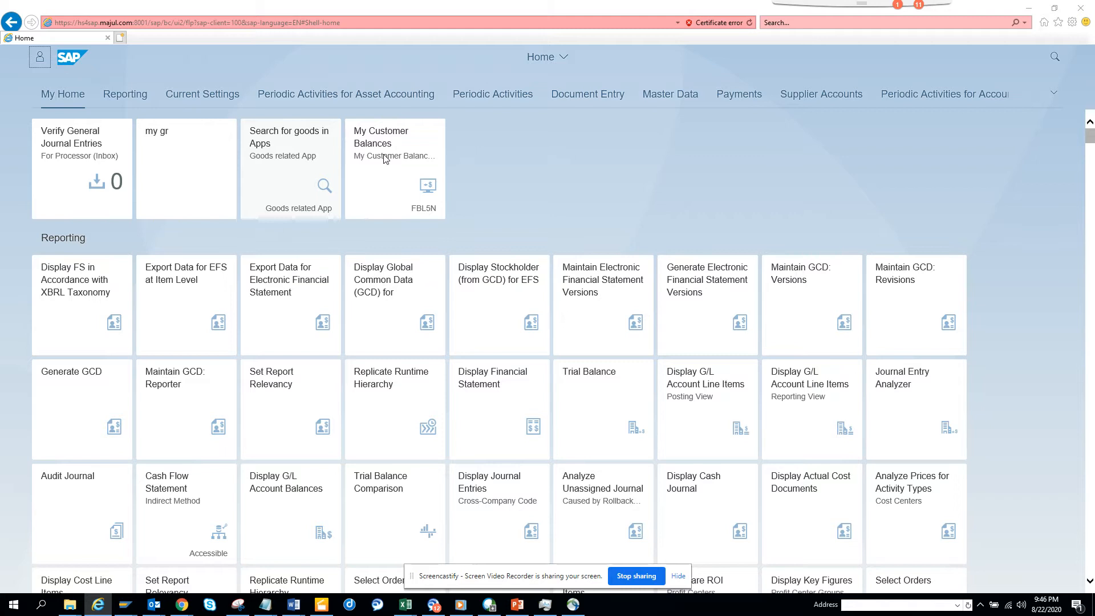
pyautogui.moveTo(429, 201)
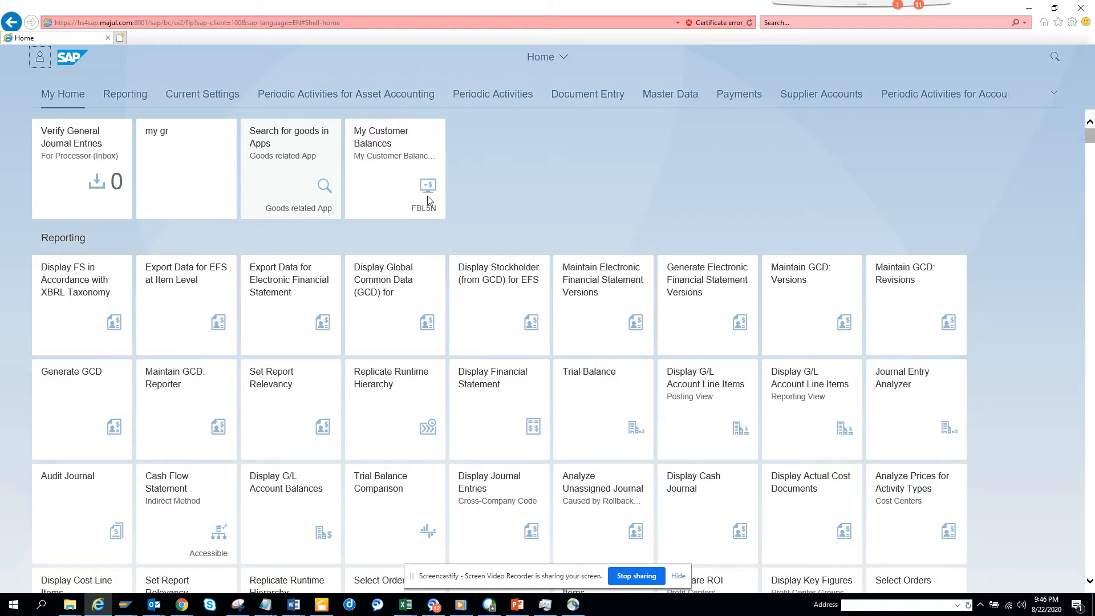
pyautogui.moveTo(431, 213)
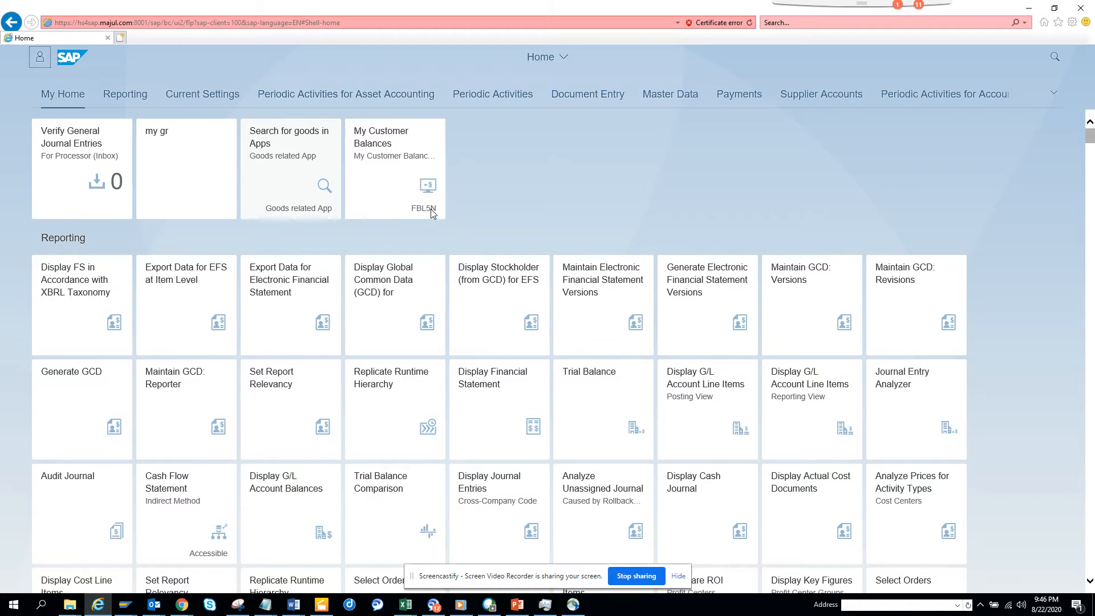
pyautogui.moveTo(402, 170)
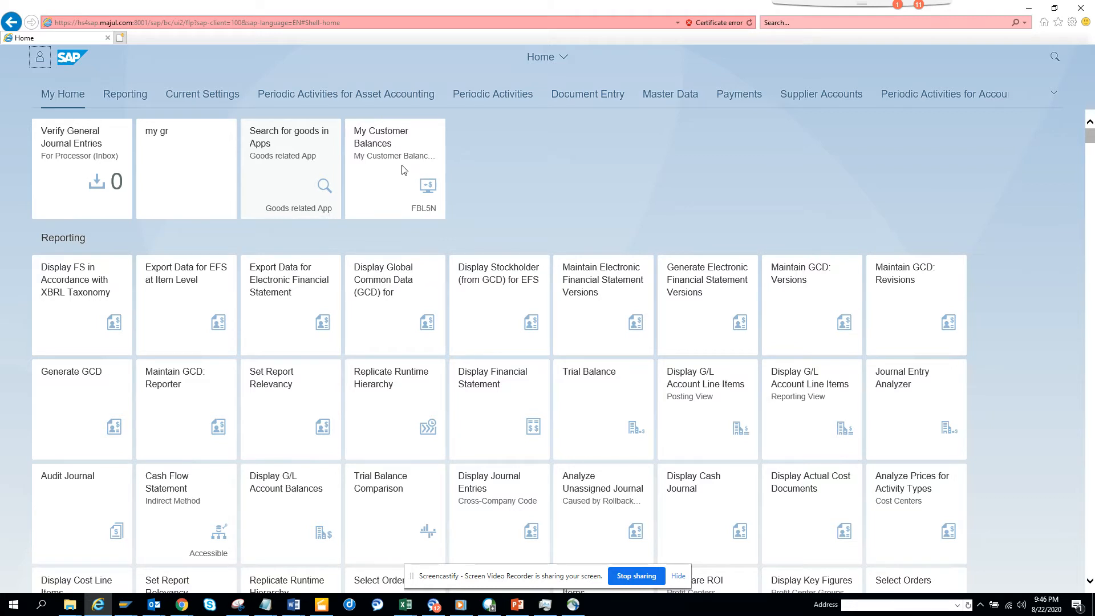
pyautogui.moveTo(385, 138)
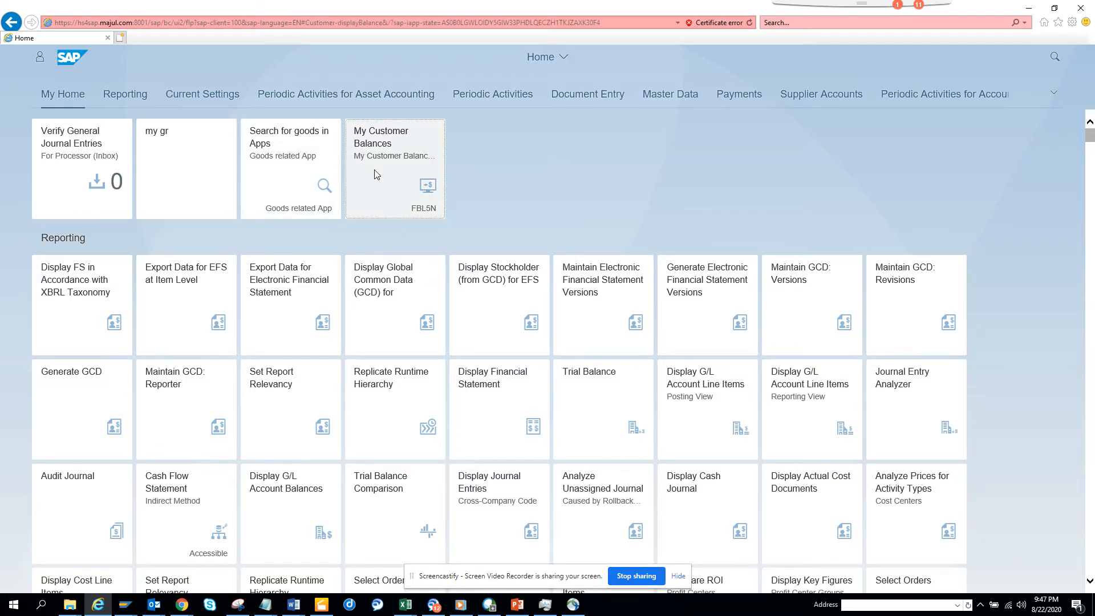
# Launch the My Customer Balances tile and check the 2020 balances of -989.90 USD.
pyautogui.click(394, 168)
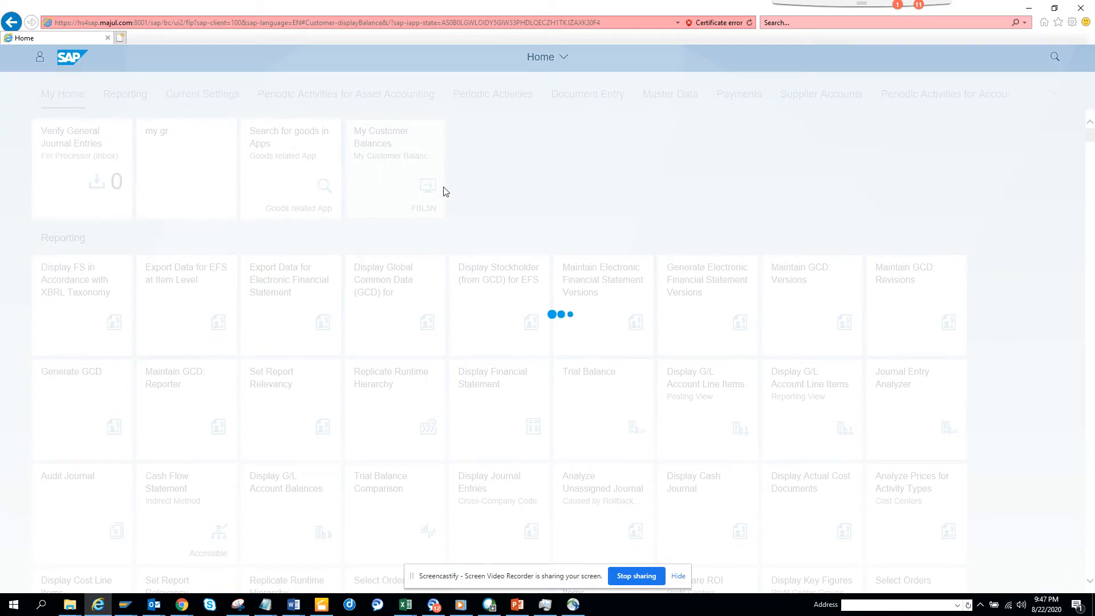
pyautogui.click(394, 168)
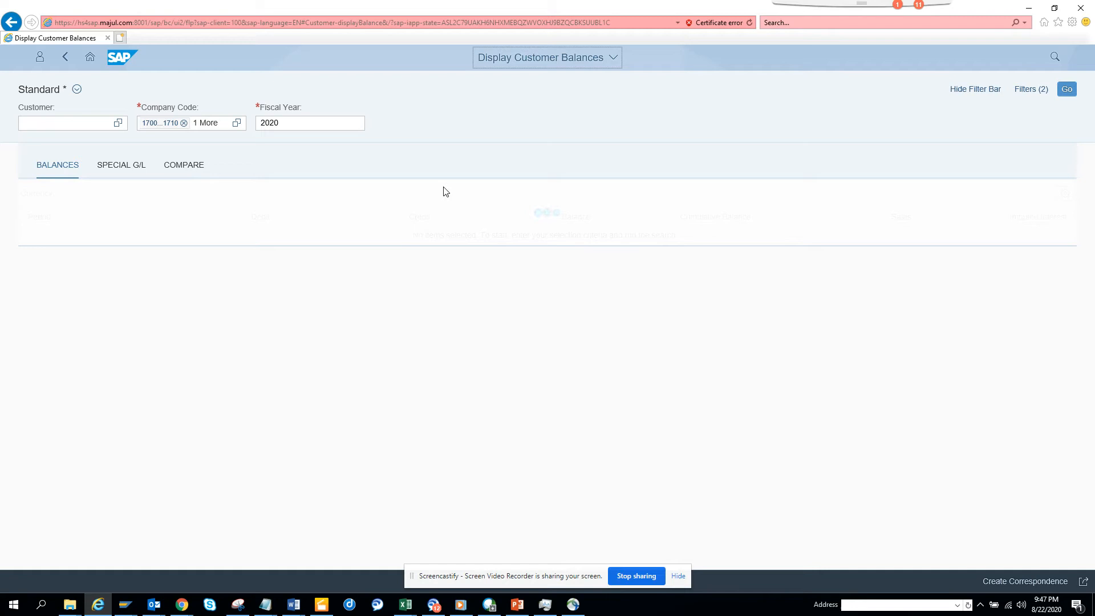
pyautogui.click(1066, 89)
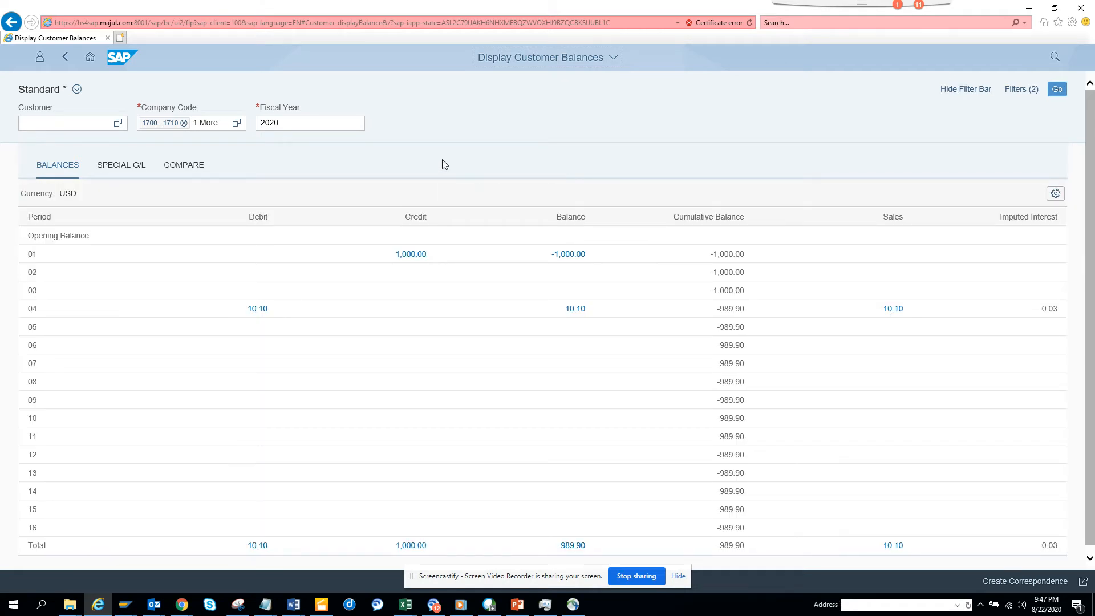
pyautogui.moveTo(260, 155)
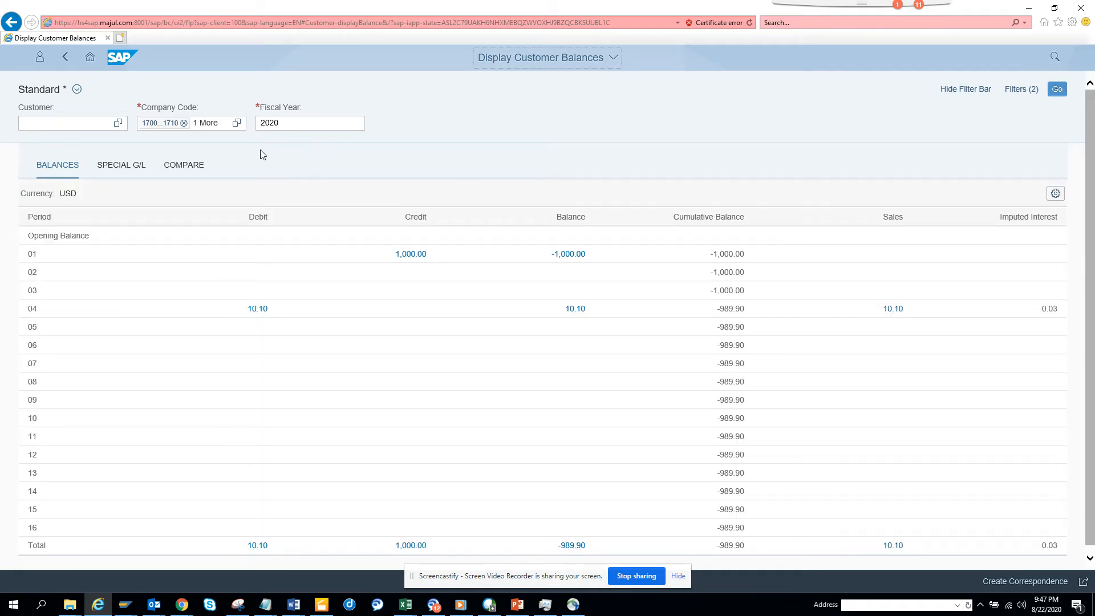
pyautogui.click(65, 57)
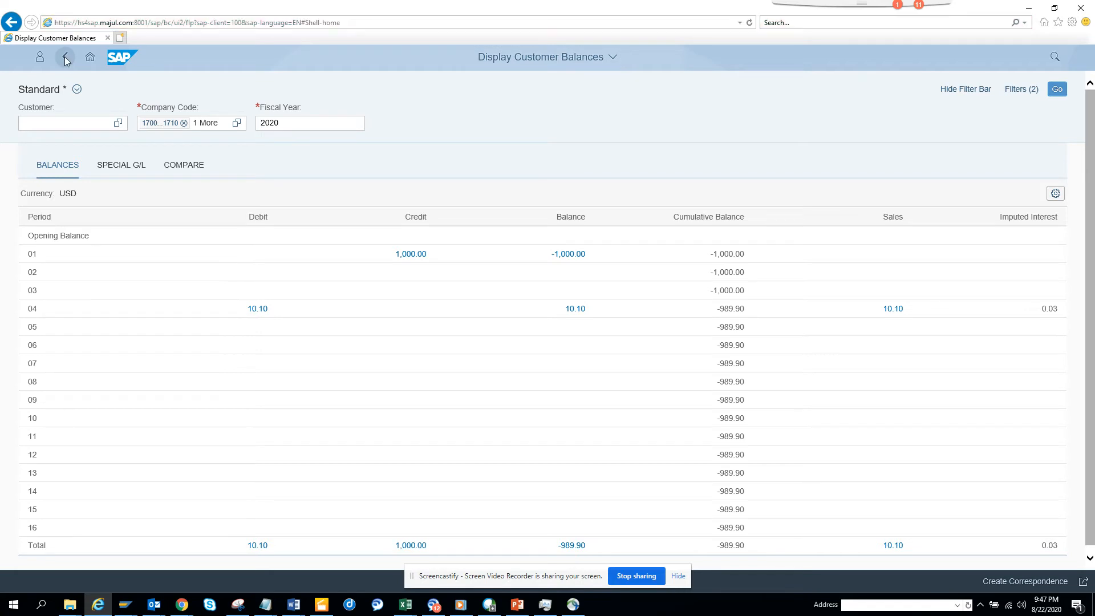
pyautogui.moveTo(199, 113)
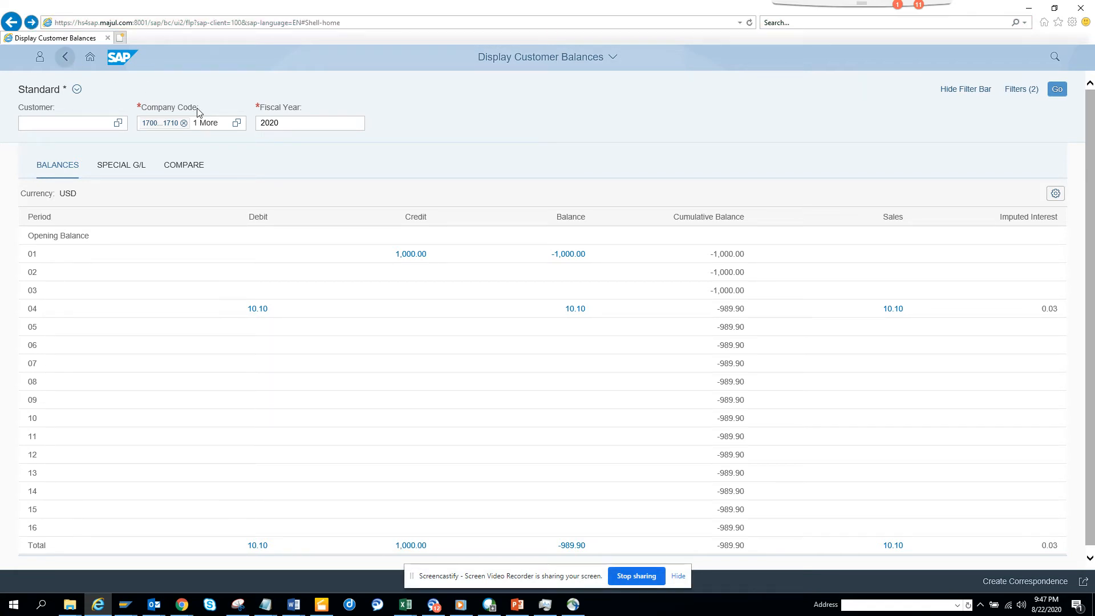
# Return to My Home and launch the 'Search for goods in Apps' tile.
pyautogui.click(64, 57)
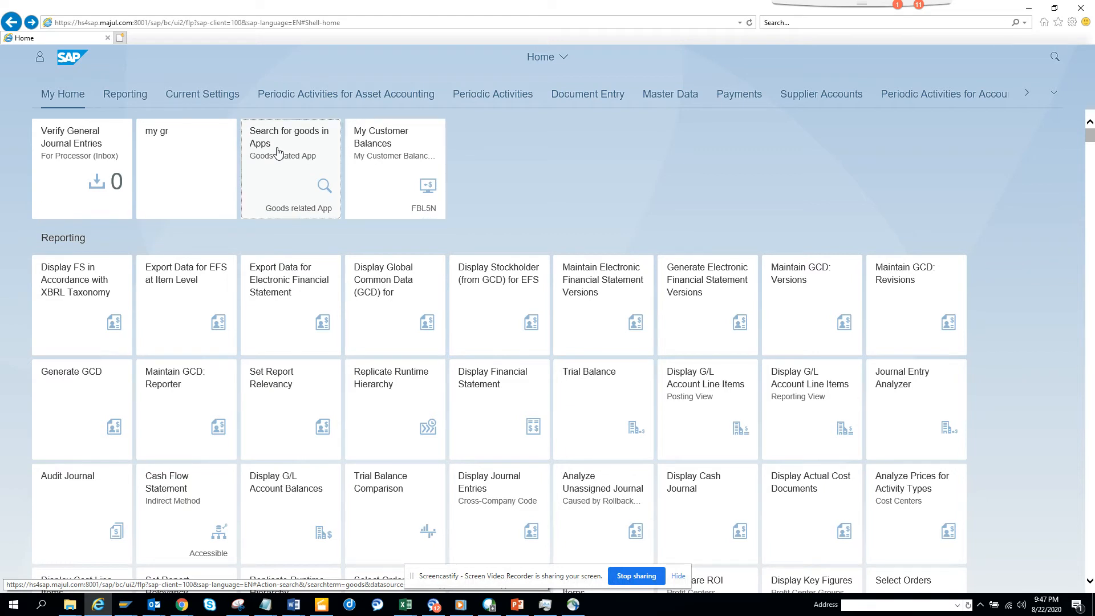
pyautogui.click(290, 143)
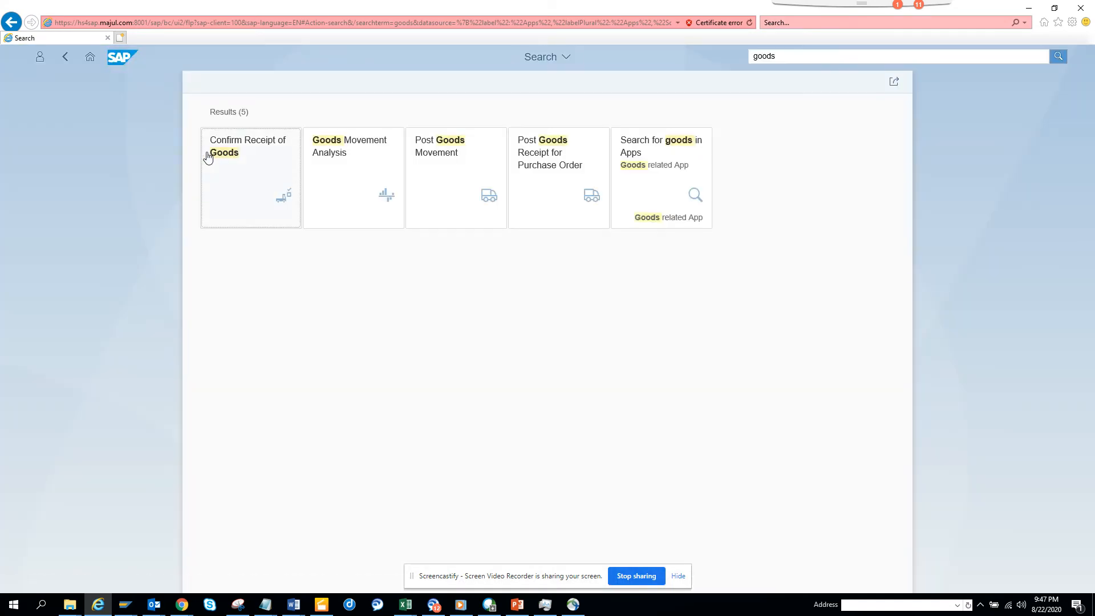
pyautogui.moveTo(541, 189)
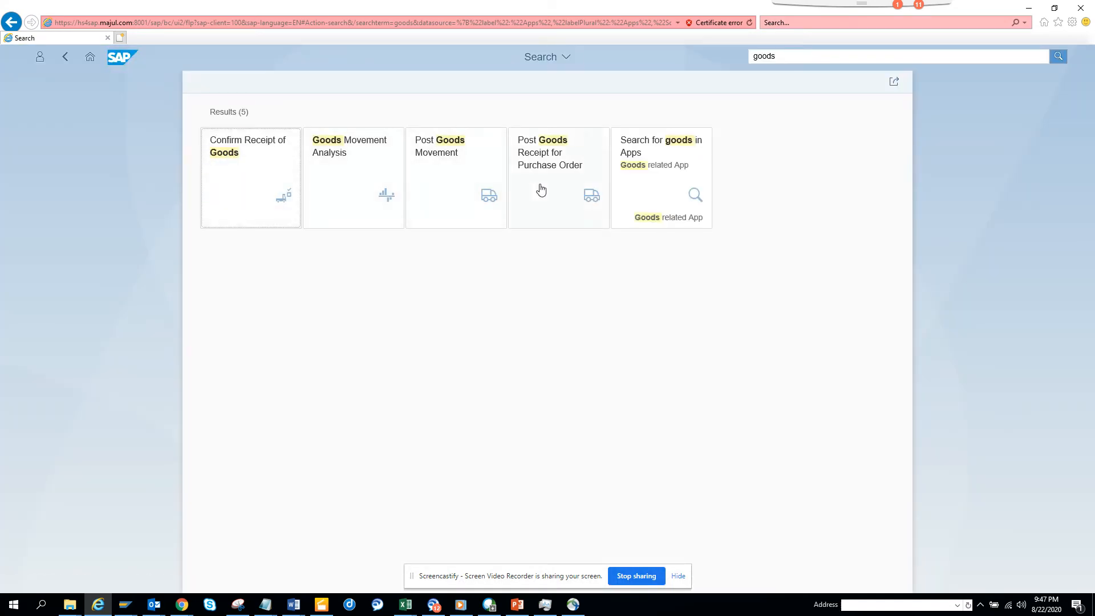
pyautogui.moveTo(340, 168)
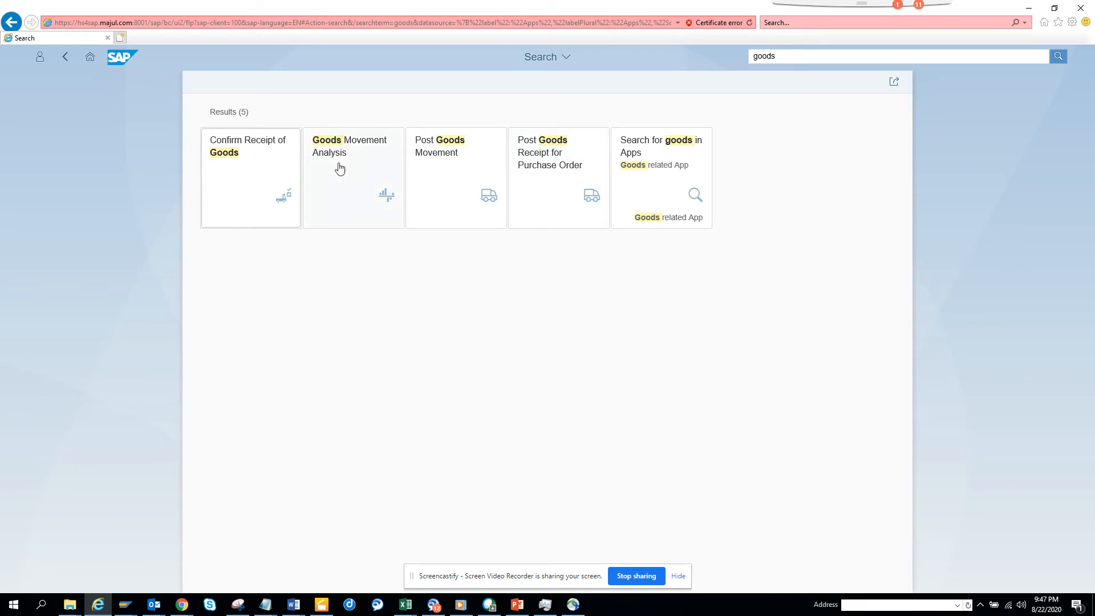
pyautogui.moveTo(663, 187)
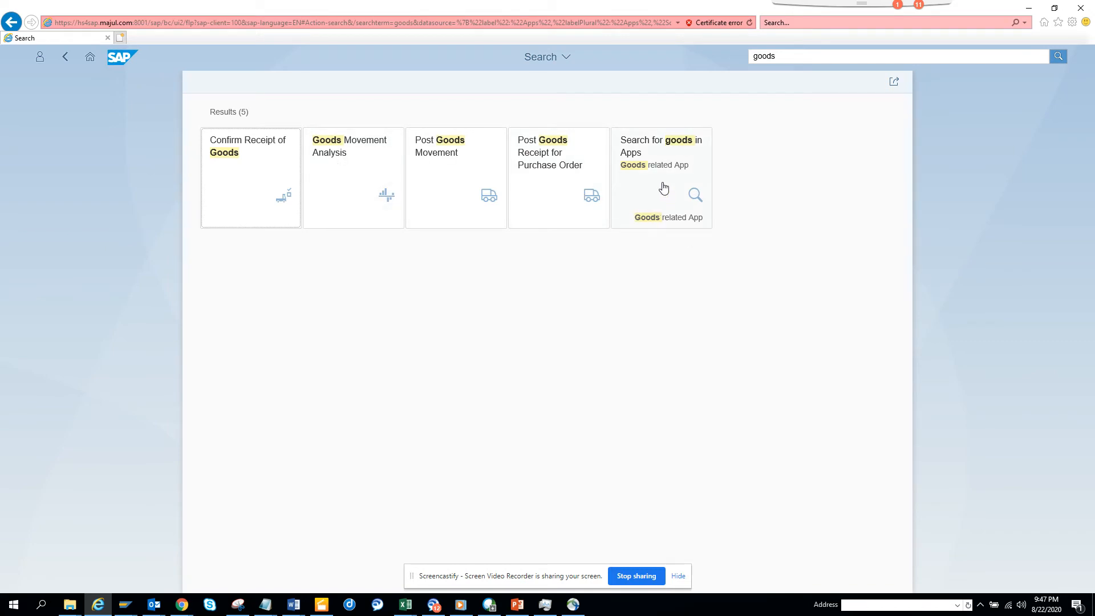
pyautogui.moveTo(570, 185)
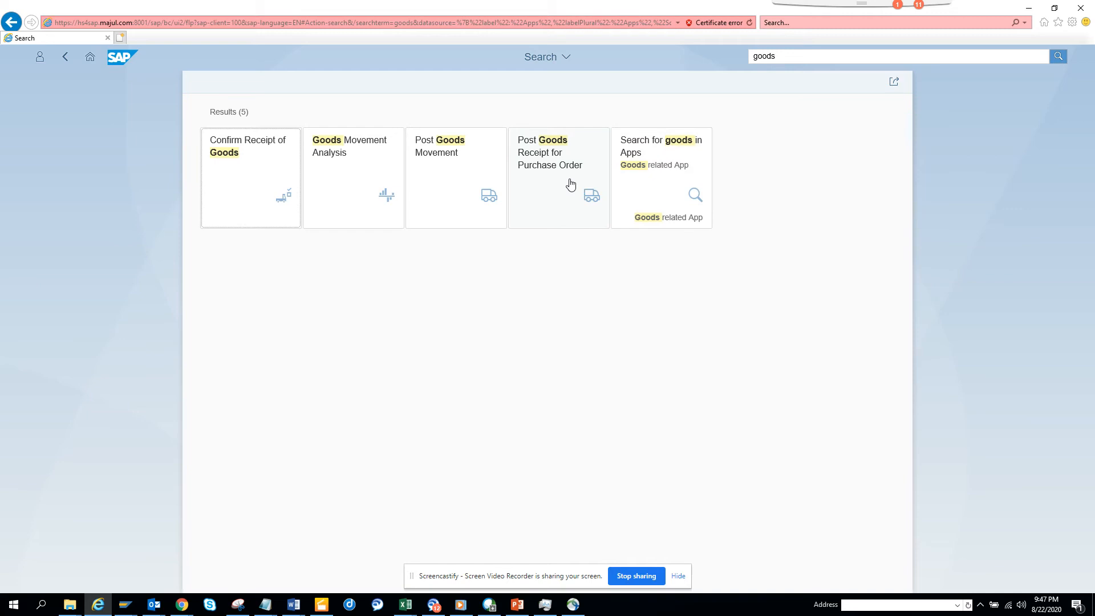
pyautogui.moveTo(433, 226)
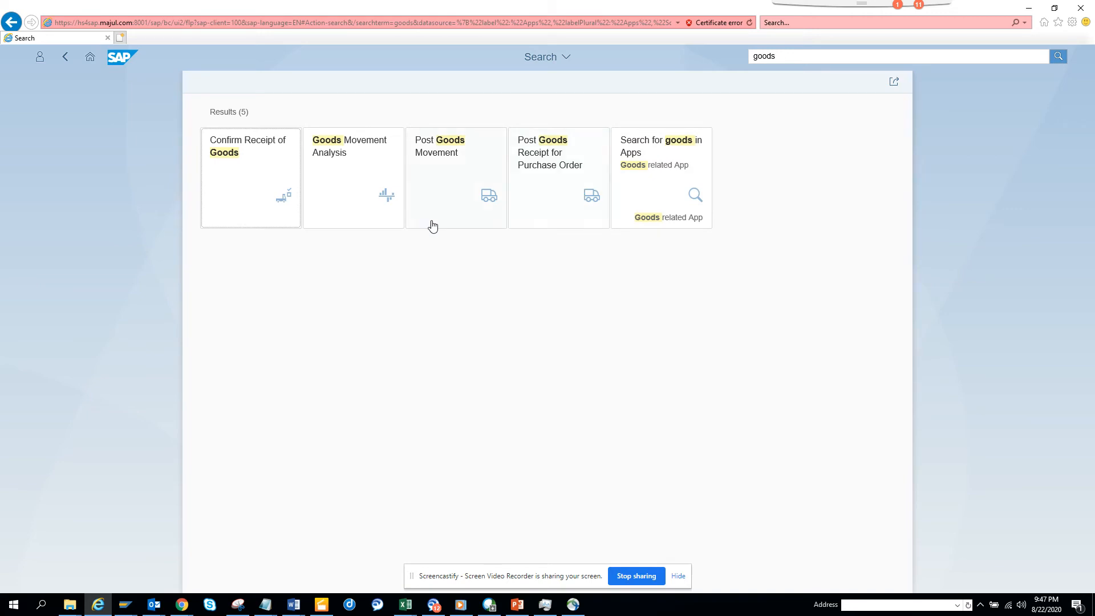
pyautogui.moveTo(465, 204)
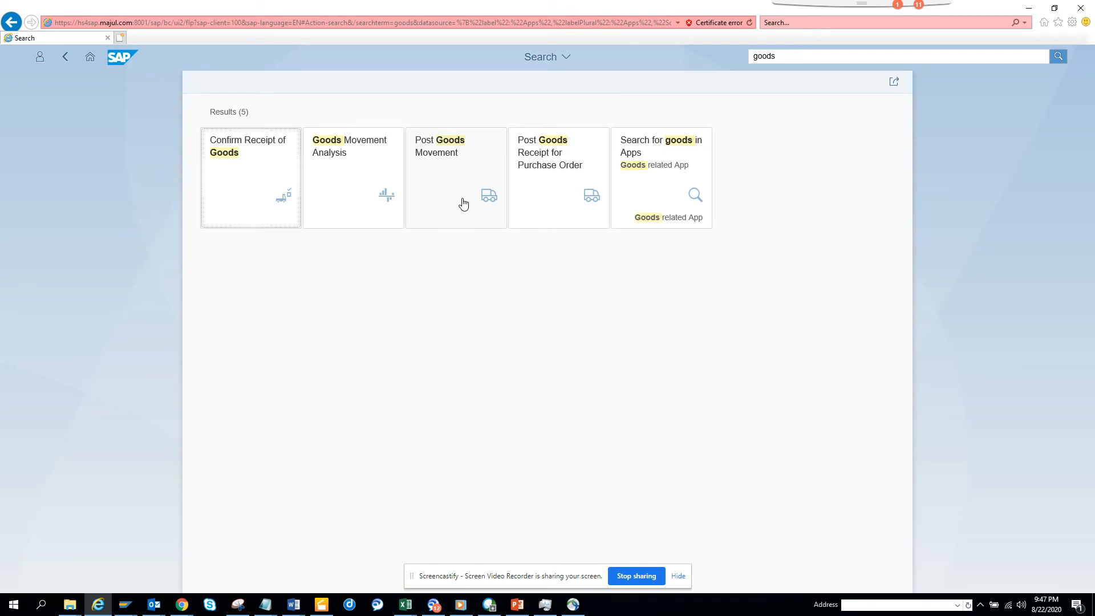
pyautogui.moveTo(548, 218)
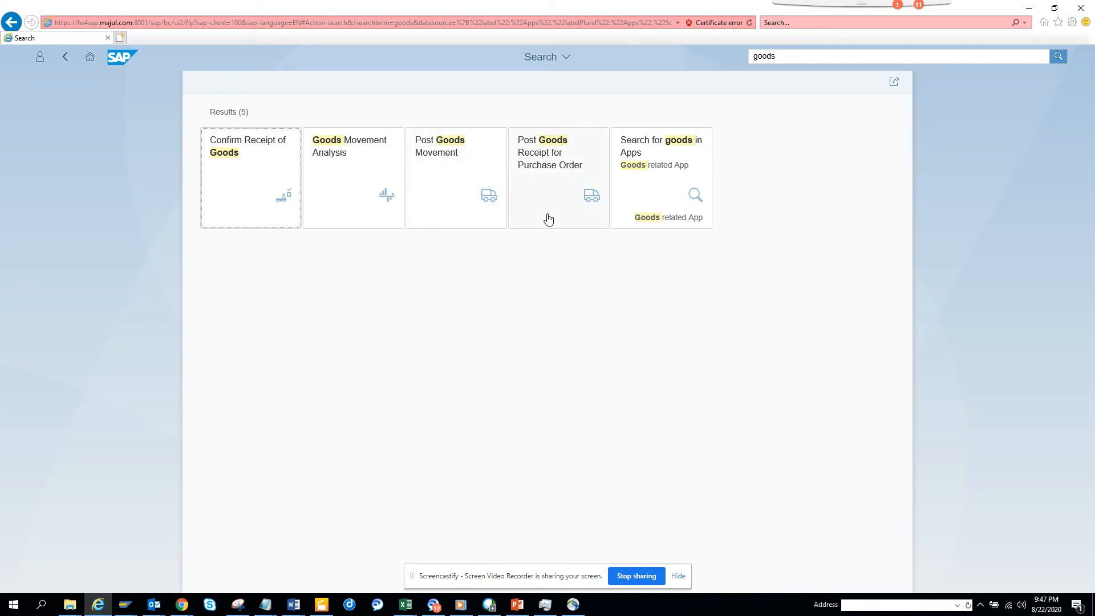
pyautogui.moveTo(377, 266)
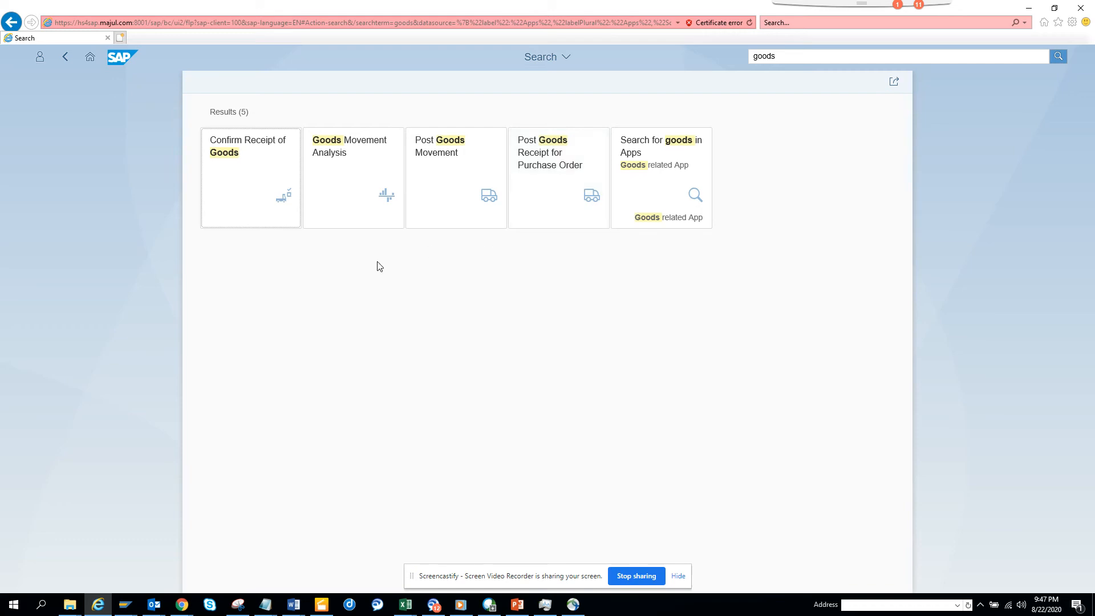
pyautogui.moveTo(93, 89)
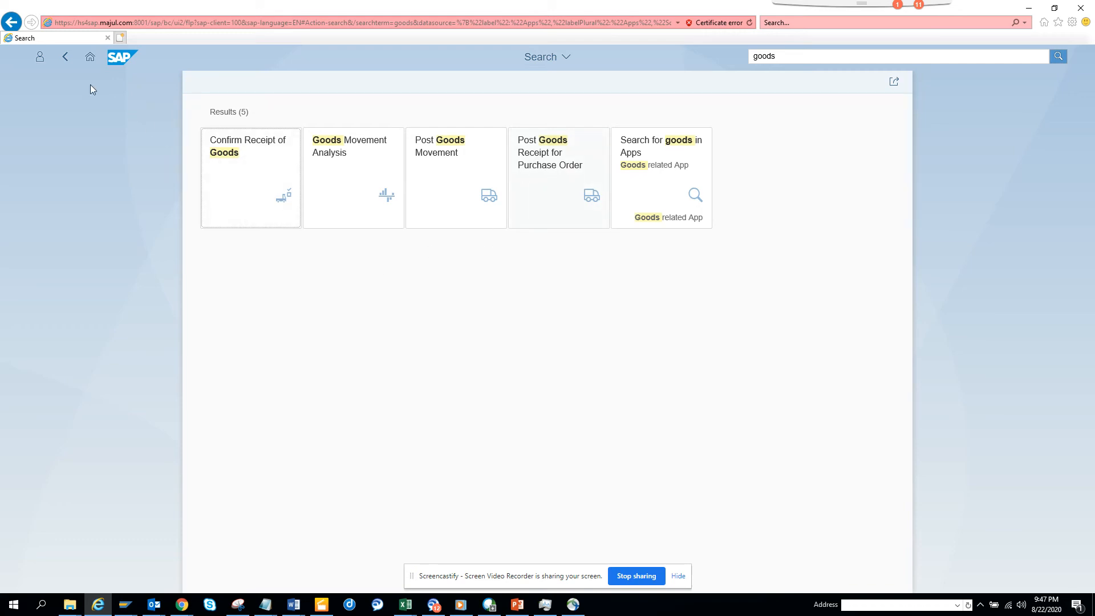
# Leave the five goods-related app search results.
pyautogui.click(64, 57)
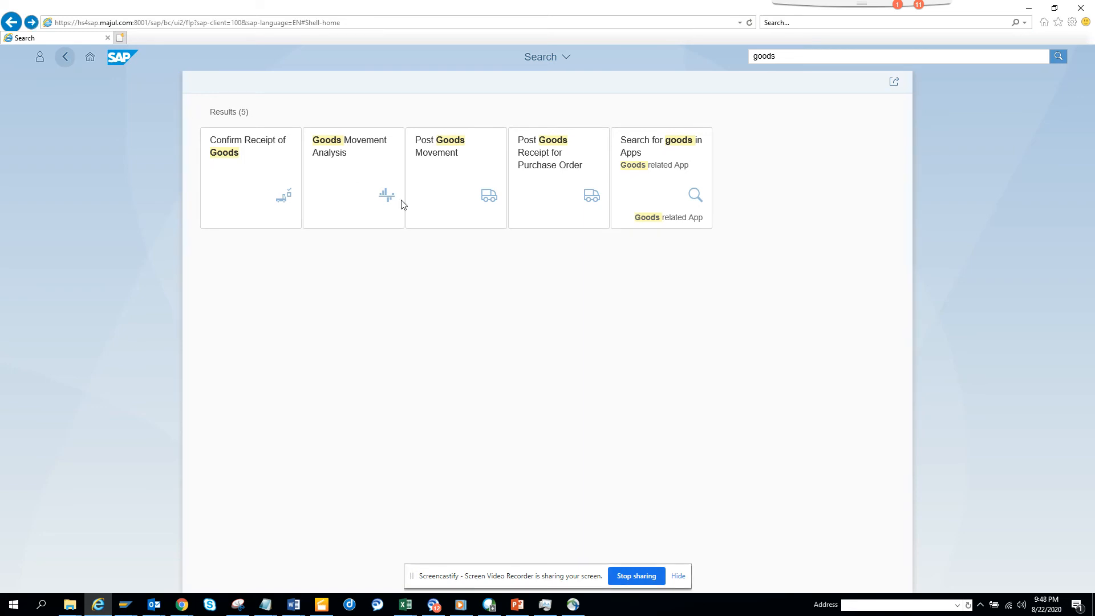
# Return to the My Home group showing both custom tiles.
pyautogui.click(64, 56)
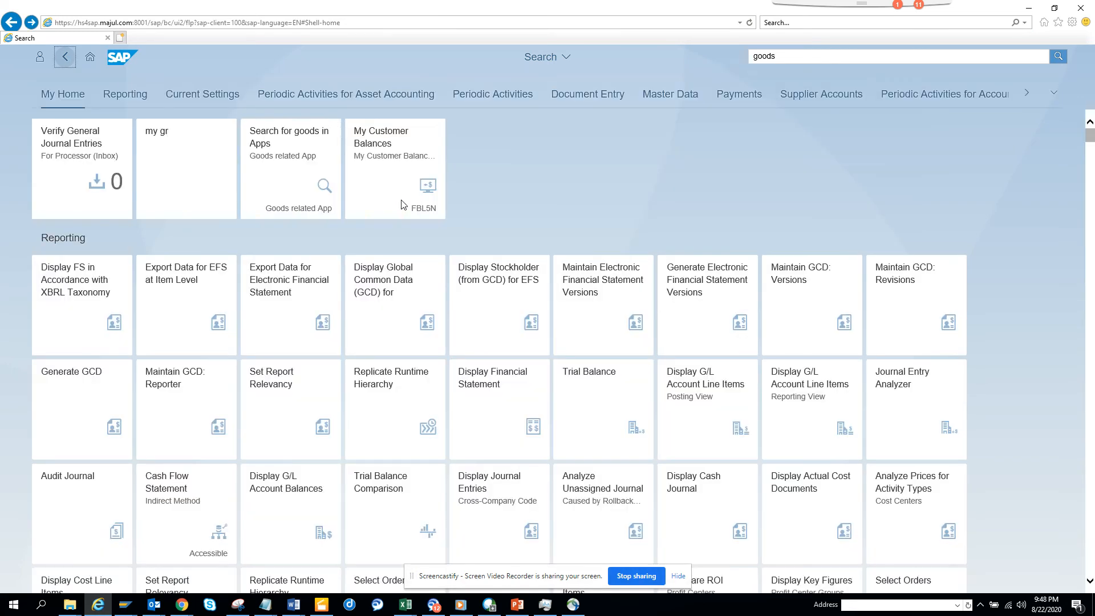
pyautogui.click(64, 56)
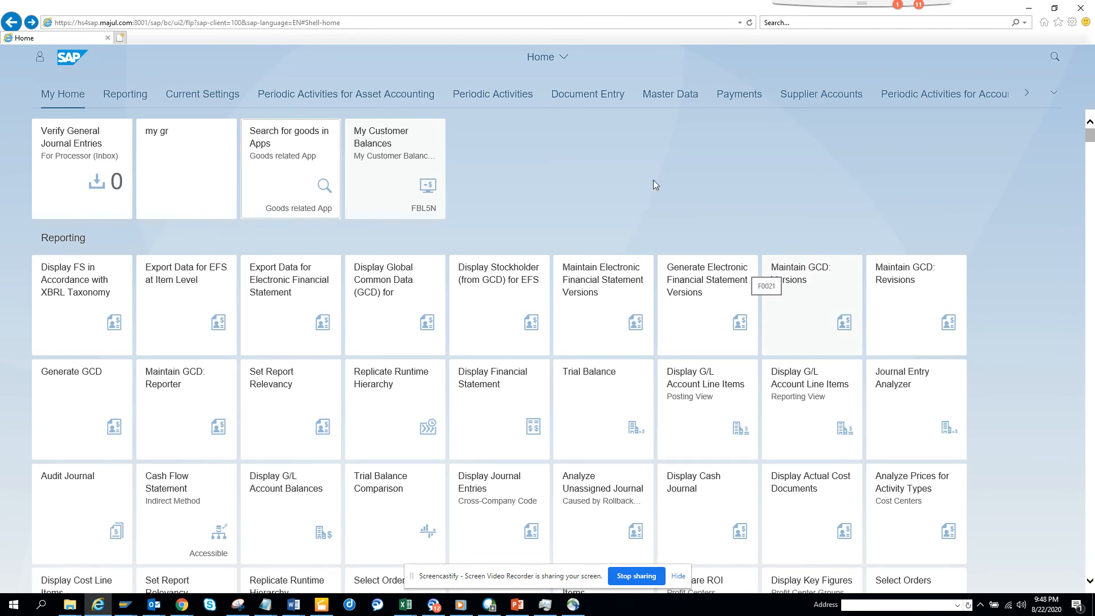
pyautogui.moveTo(817, 137)
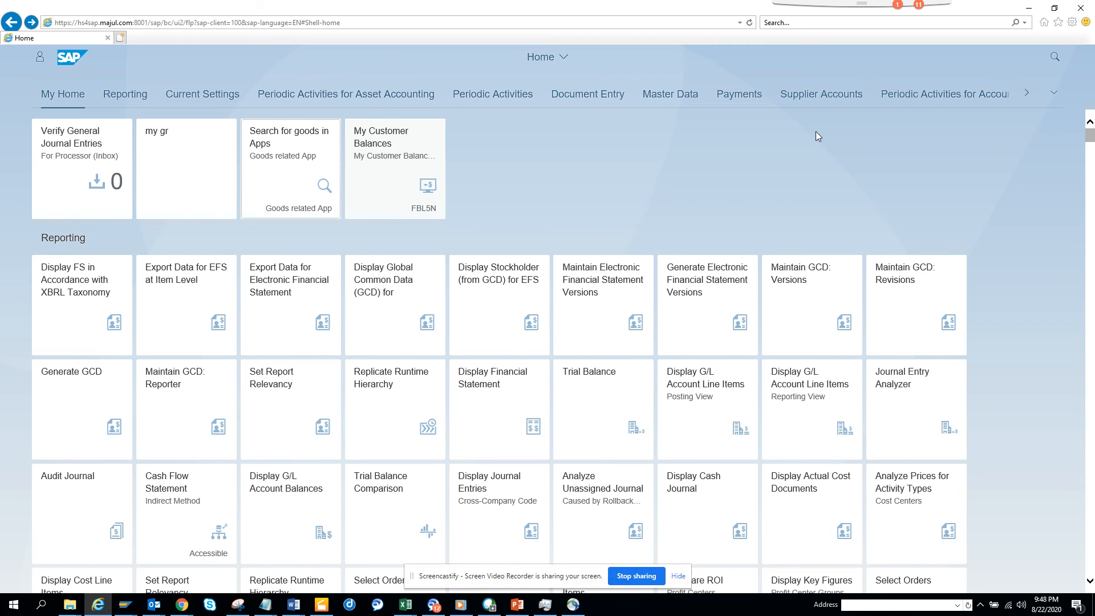
pyautogui.moveTo(1055, 102)
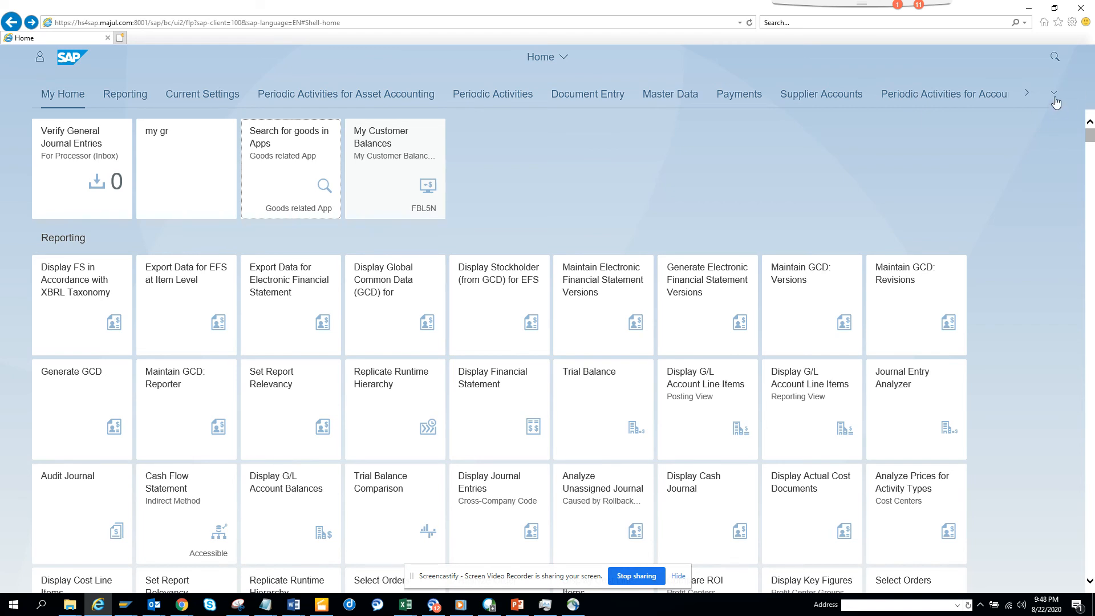
pyautogui.click(1054, 94)
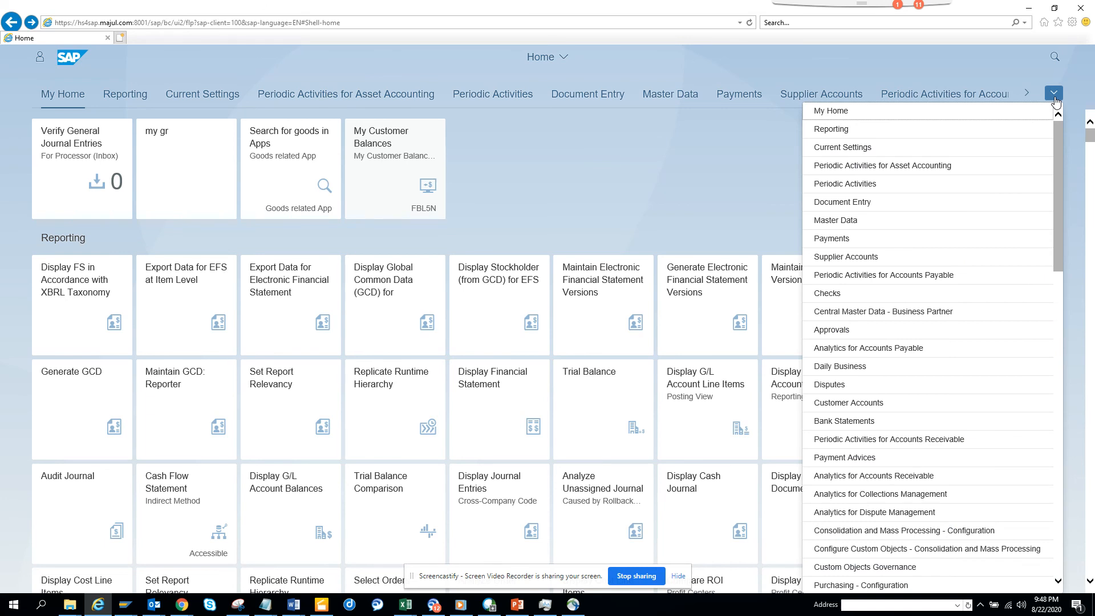
pyautogui.scroll(-3)
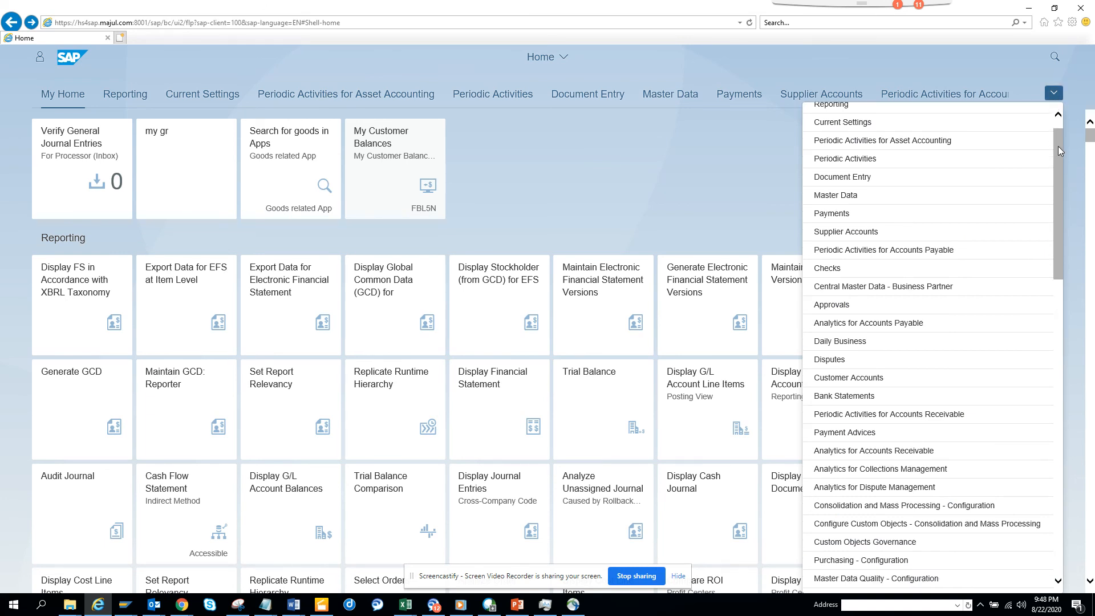
pyautogui.scroll(-3)
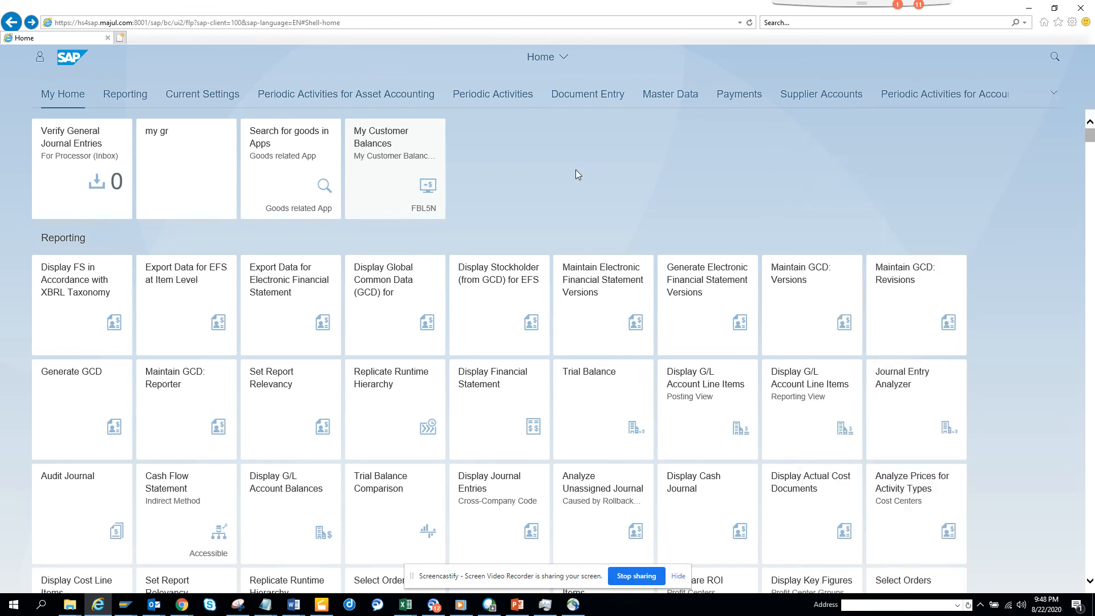
pyautogui.moveTo(564, 171)
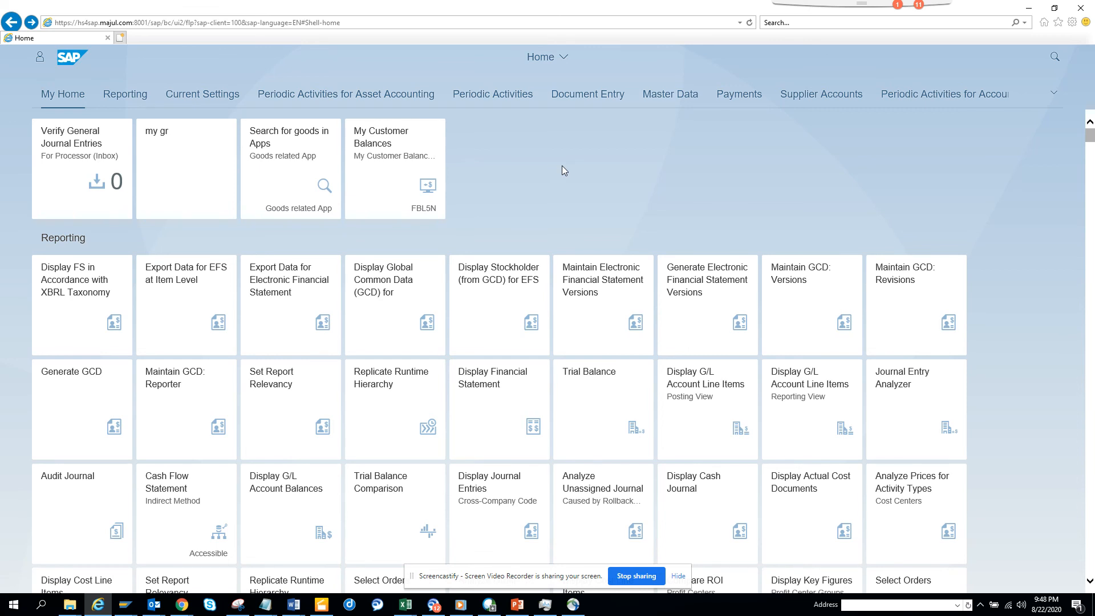